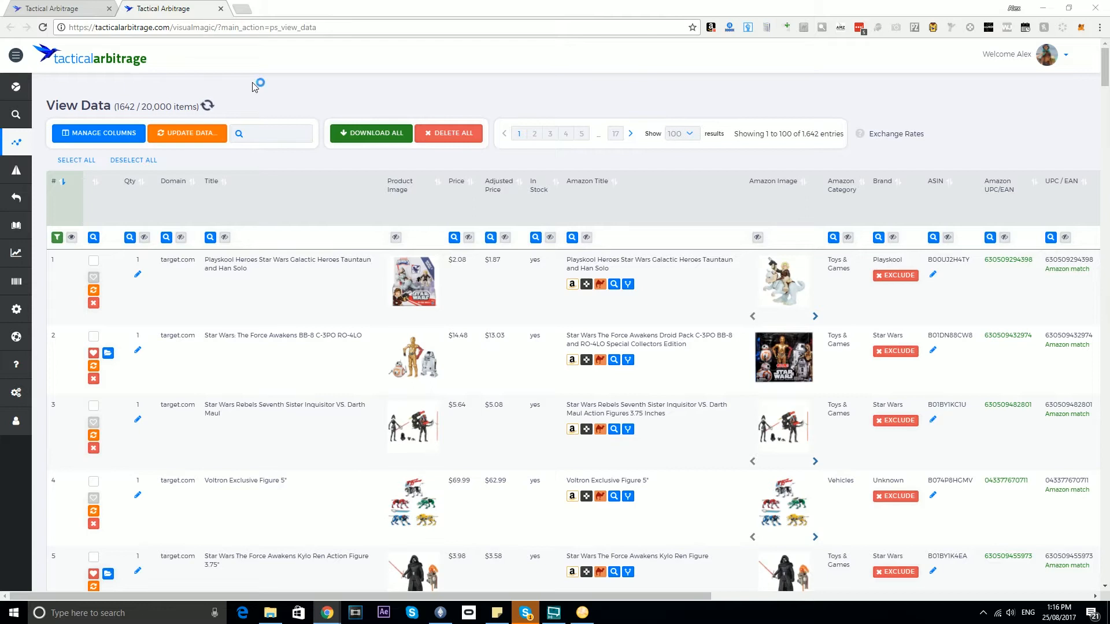
mouse_move(768, 203)
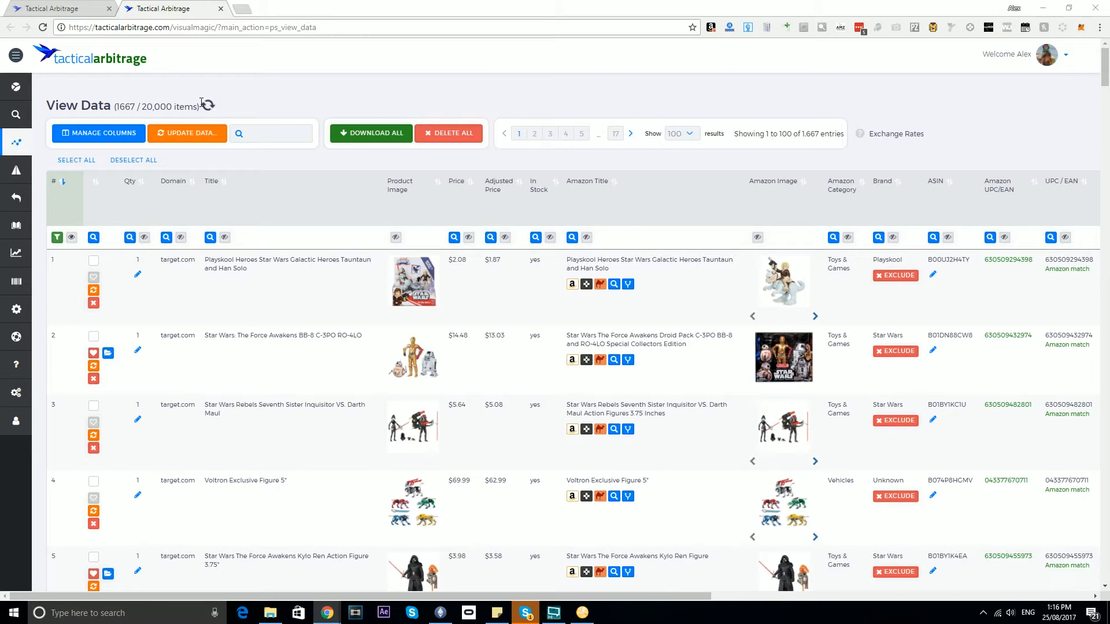
mouse_move(218, 108)
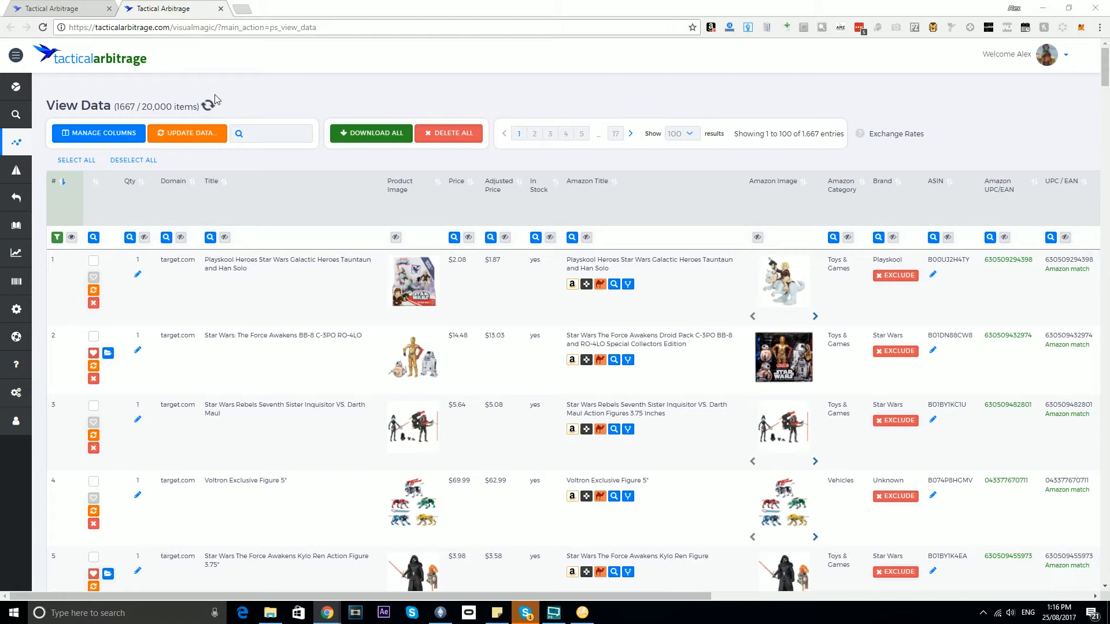
mouse_move(274, 108)
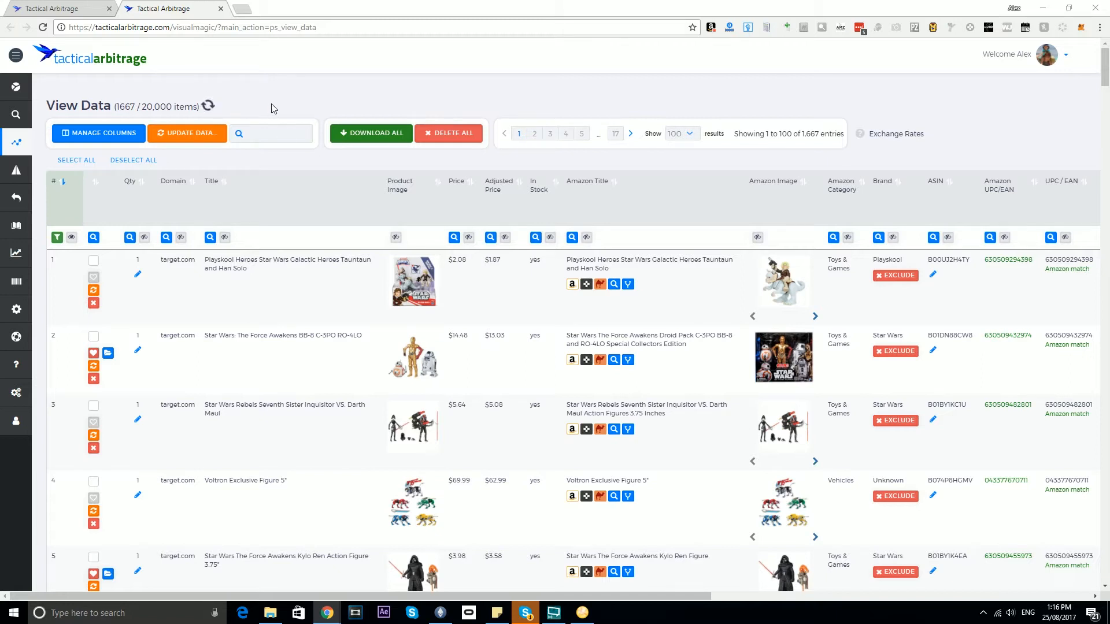
mouse_move(193, 84)
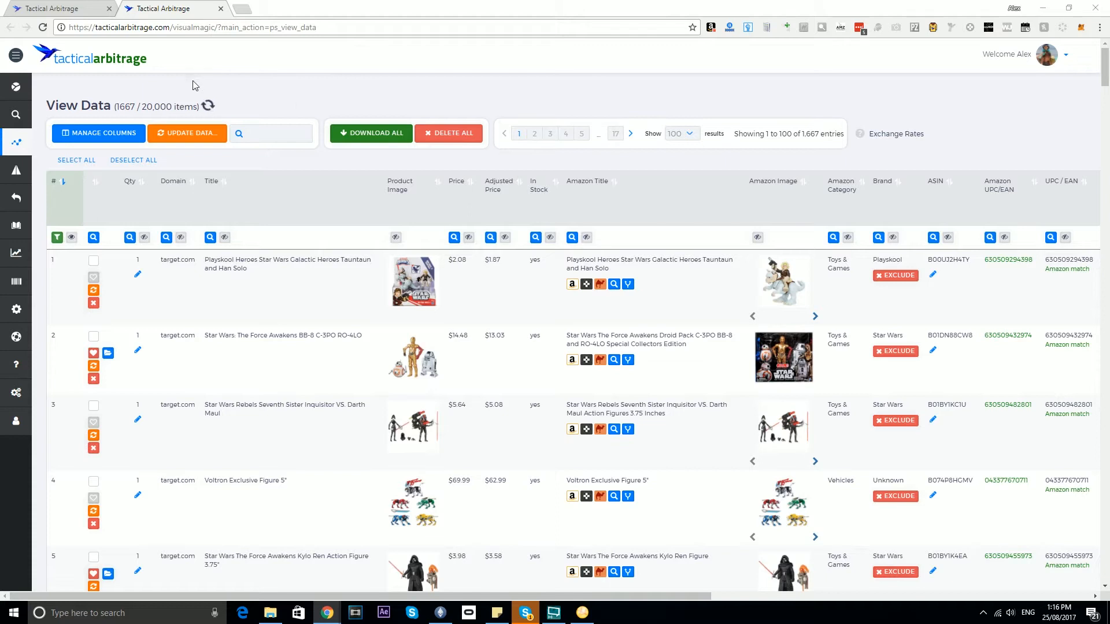
mouse_move(125, 105)
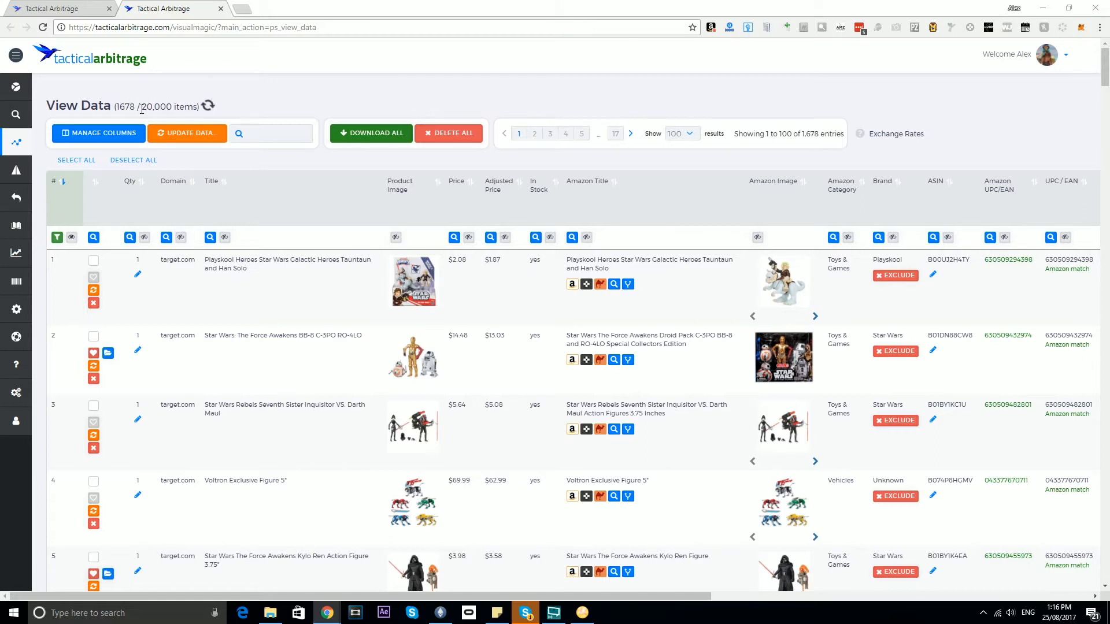
- Highlight the 20,000 item limit, check the running product search, then return to scraped data
double_click(151, 106)
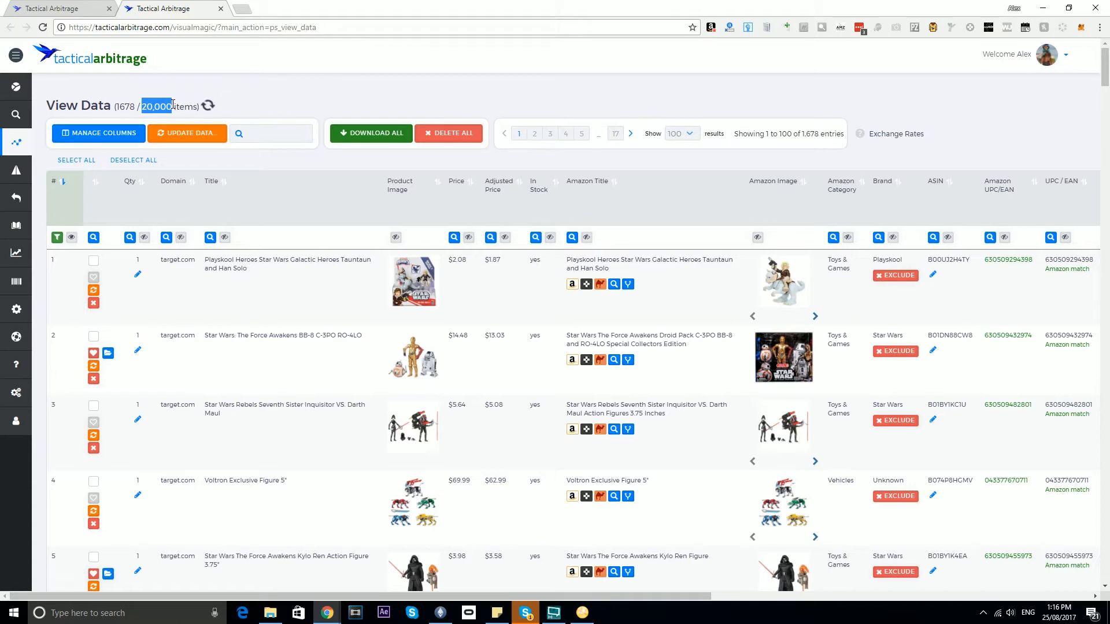
mouse_move(373, 97)
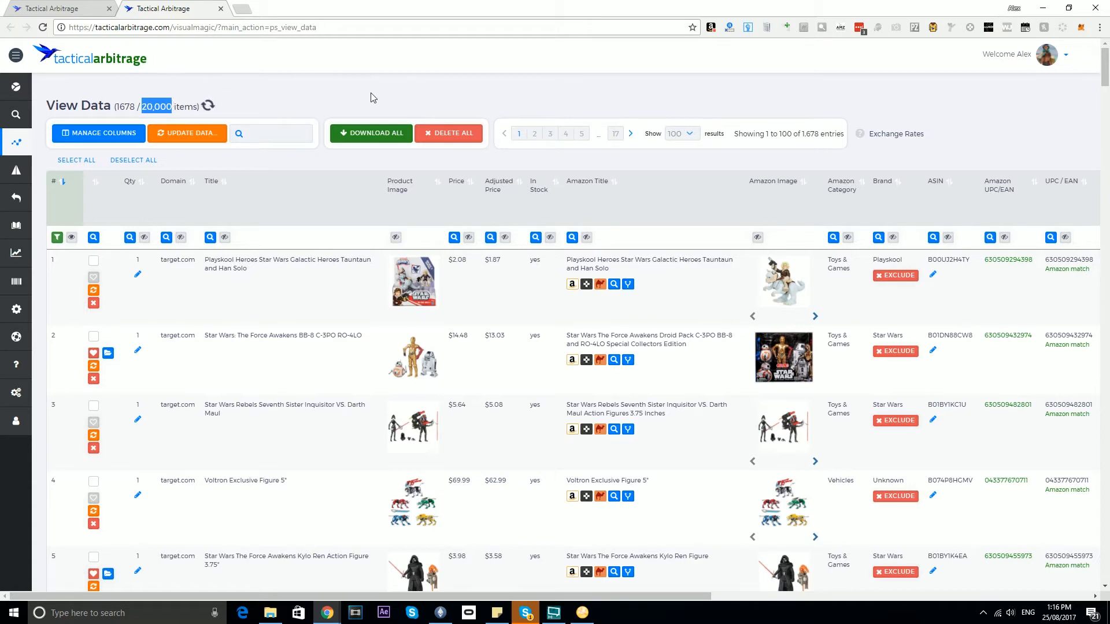
mouse_move(407, 109)
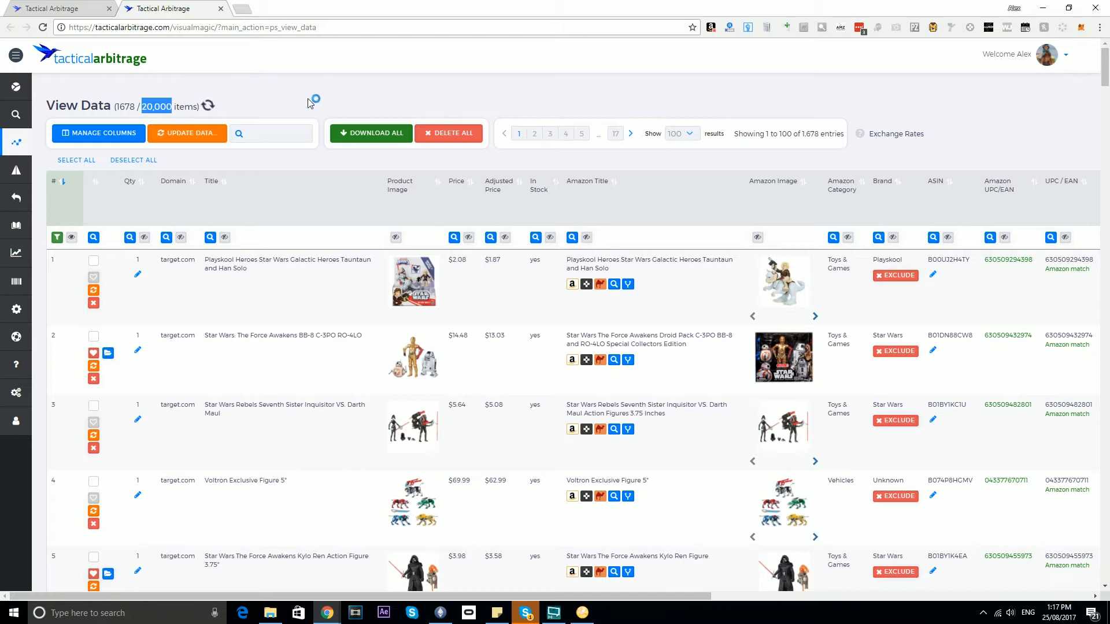
click(15, 309)
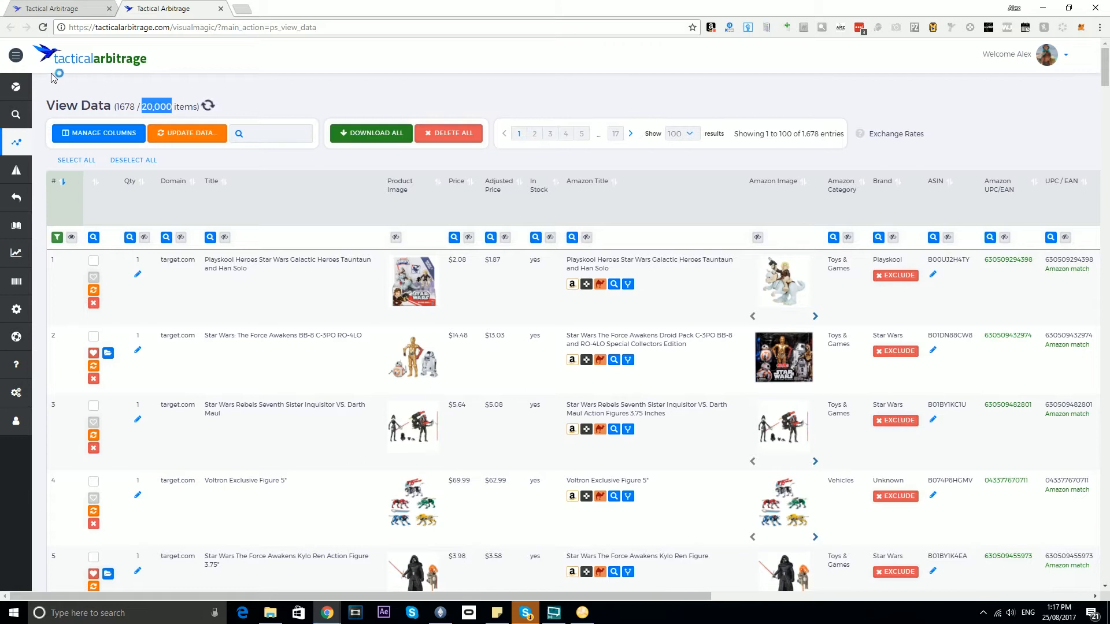
click(57, 7)
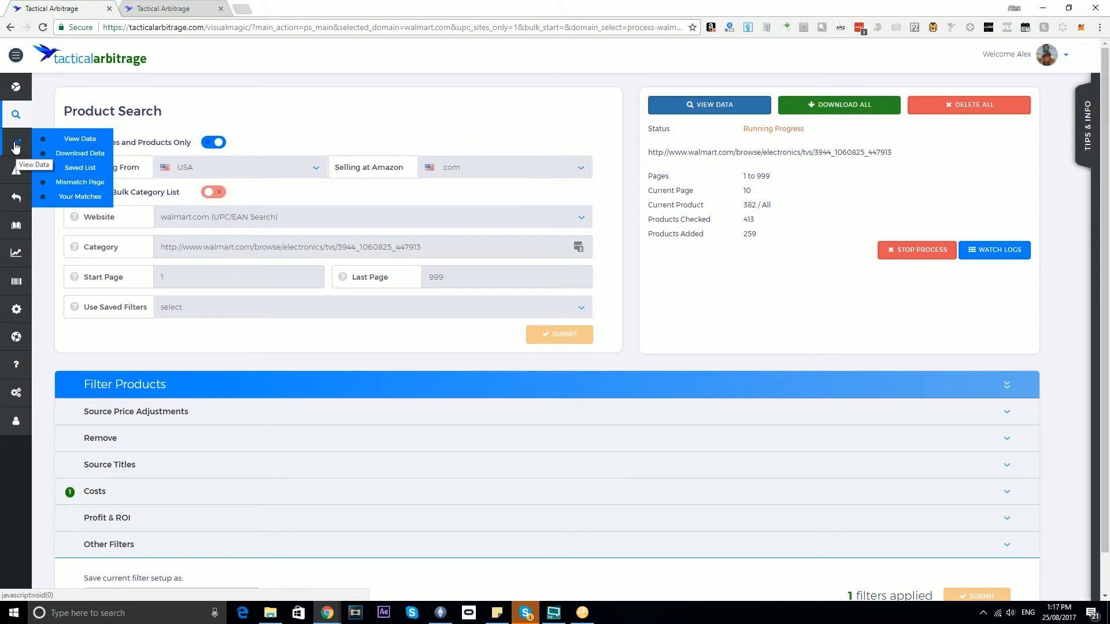
mouse_move(79, 139)
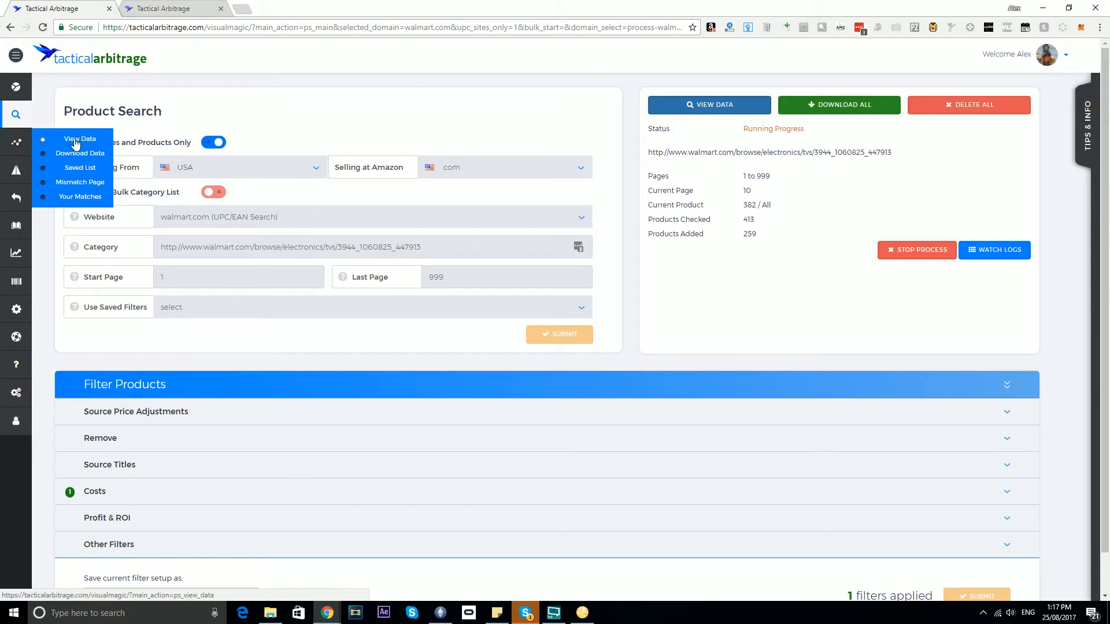
click(80, 139)
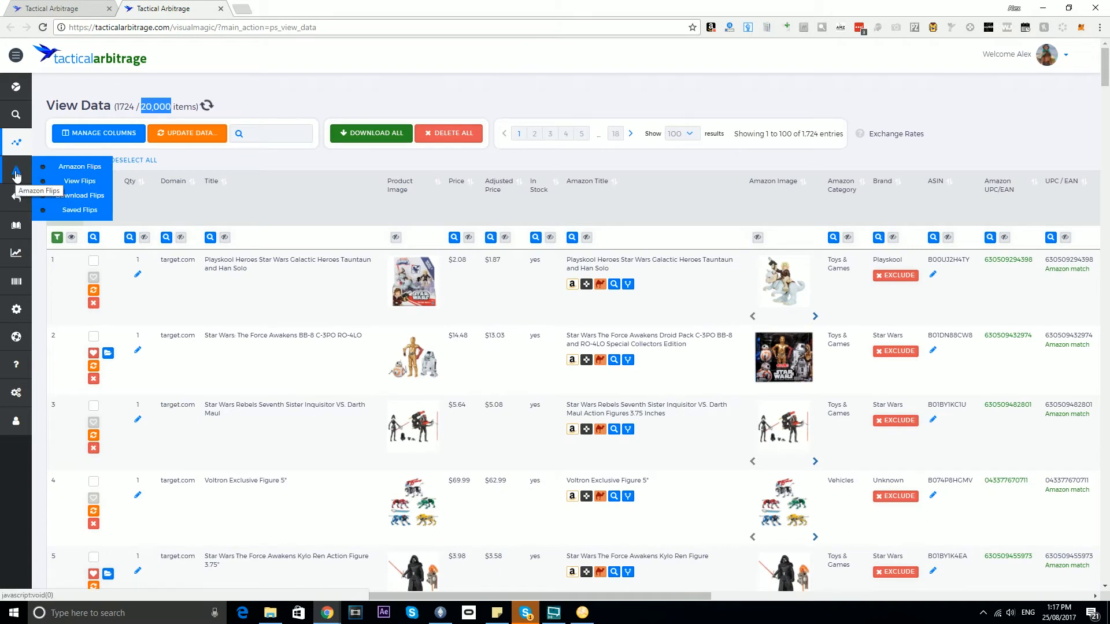
- Revisit the running product search, then view the page full screen with page-size options shown
click(16, 170)
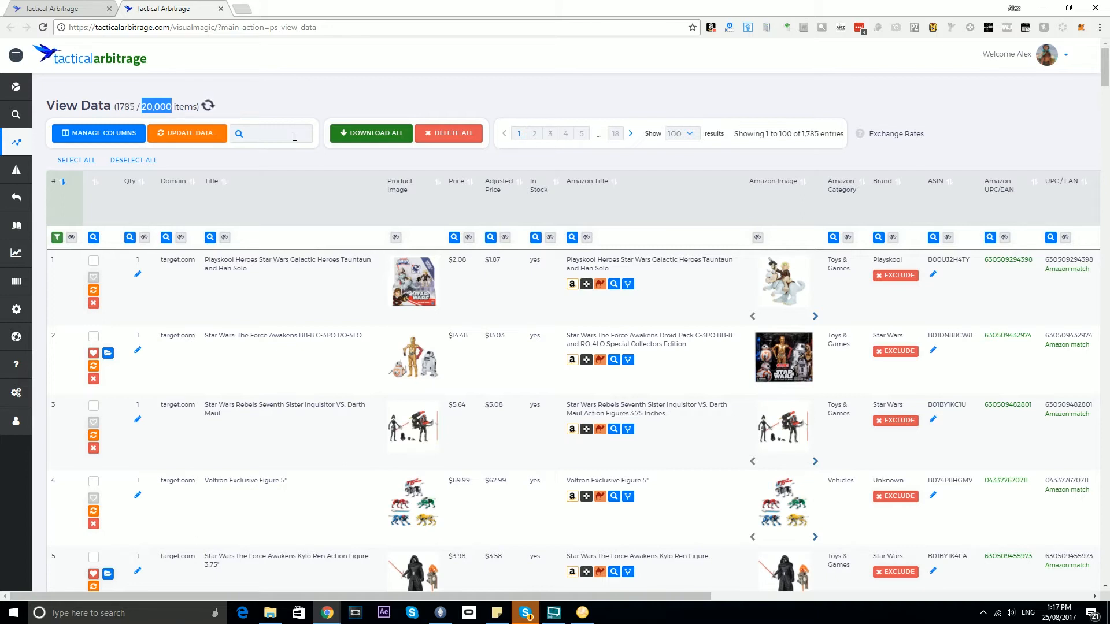
mouse_move(3, 256)
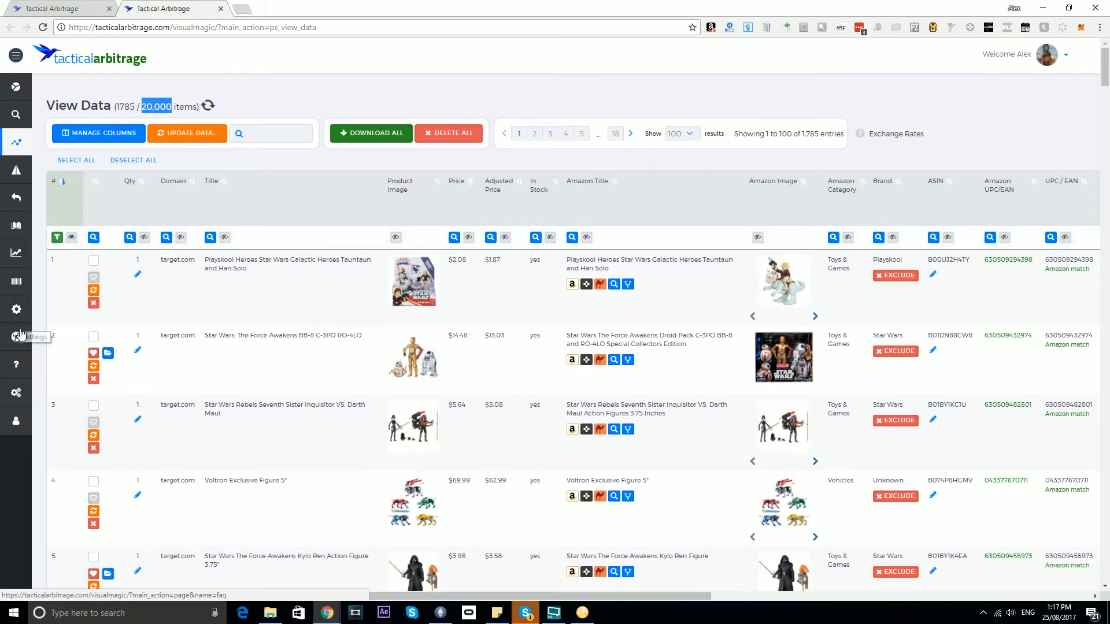
click(16, 225)
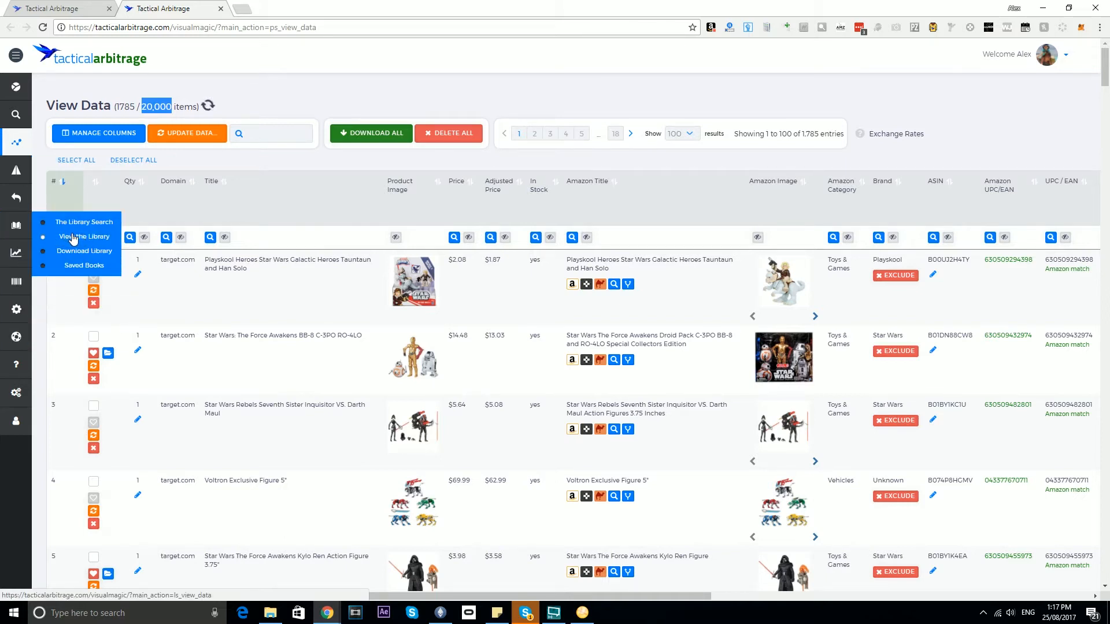
click(83, 236)
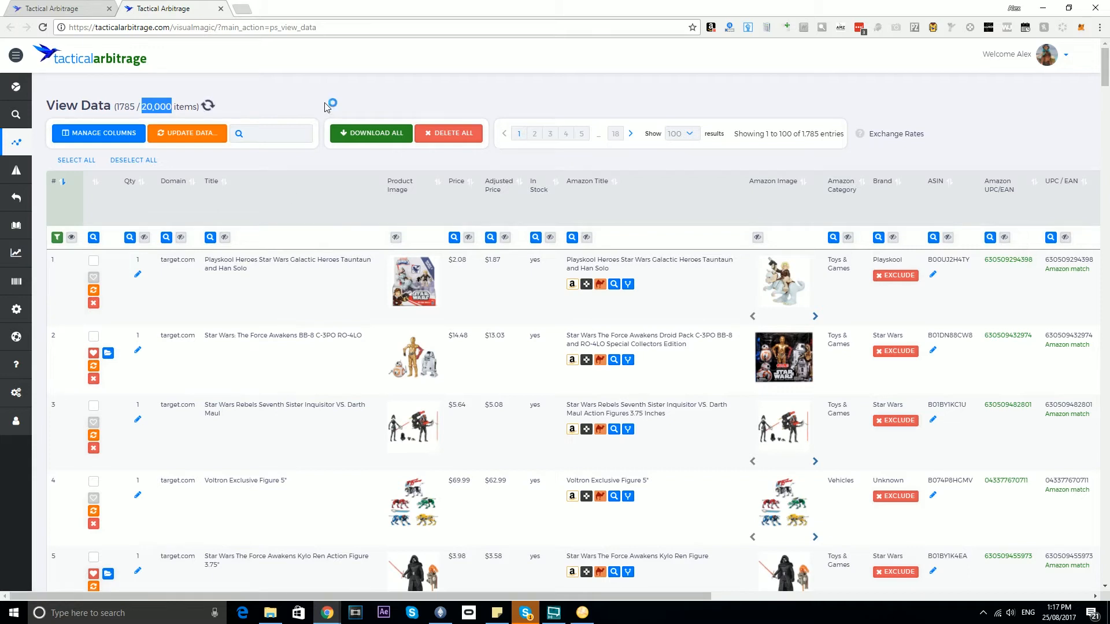
mouse_move(212, 91)
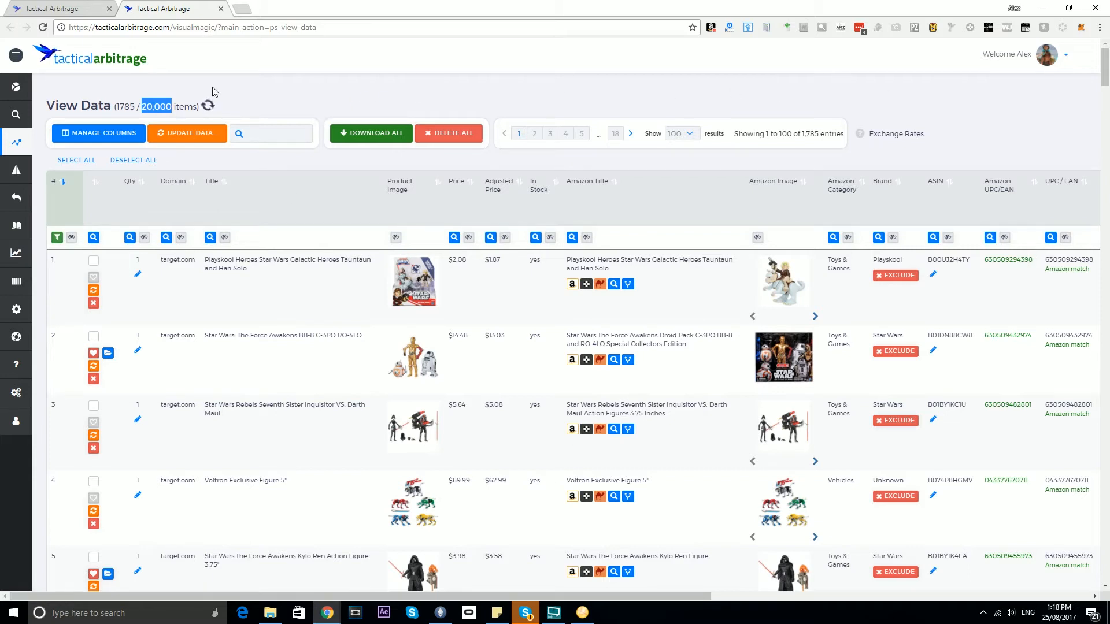
mouse_move(1003, 110)
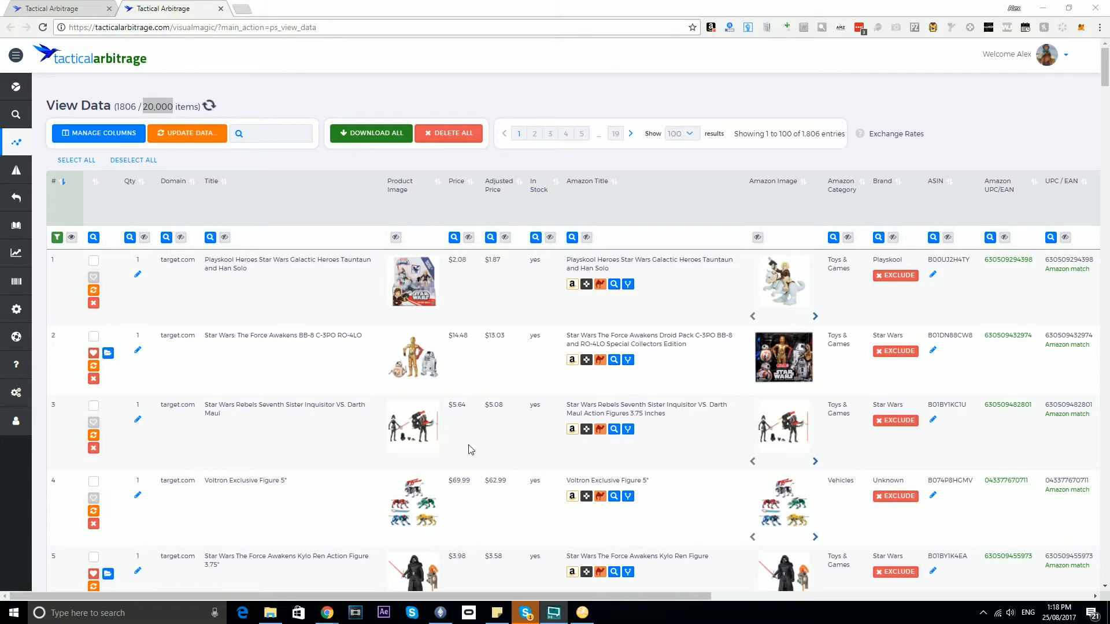
mouse_move(782, 283)
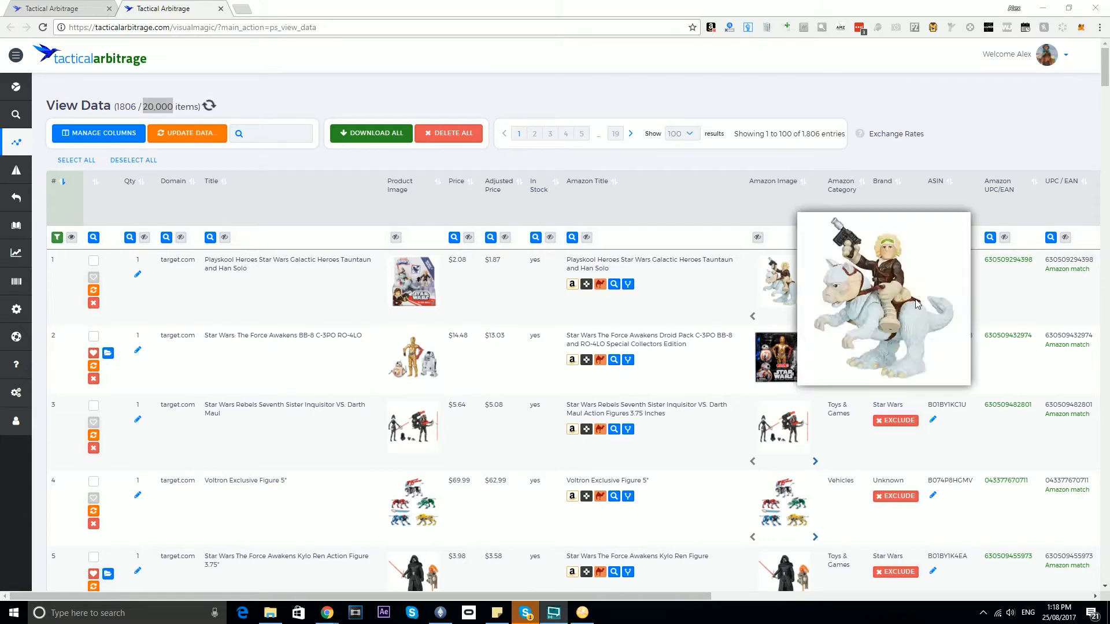
click(16, 115)
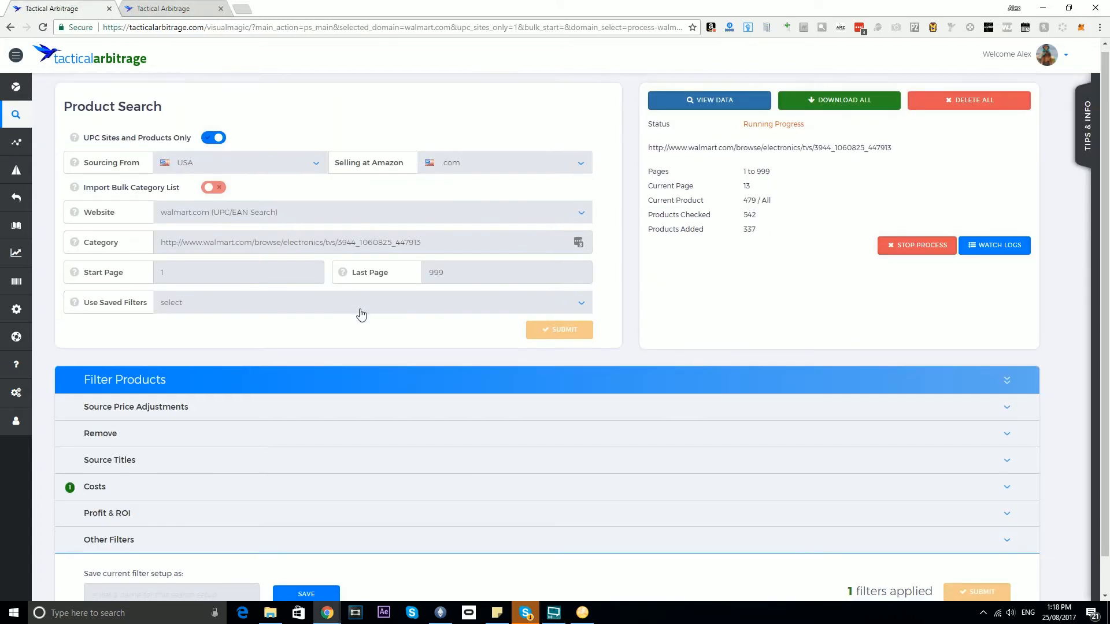
scroll(down, 3)
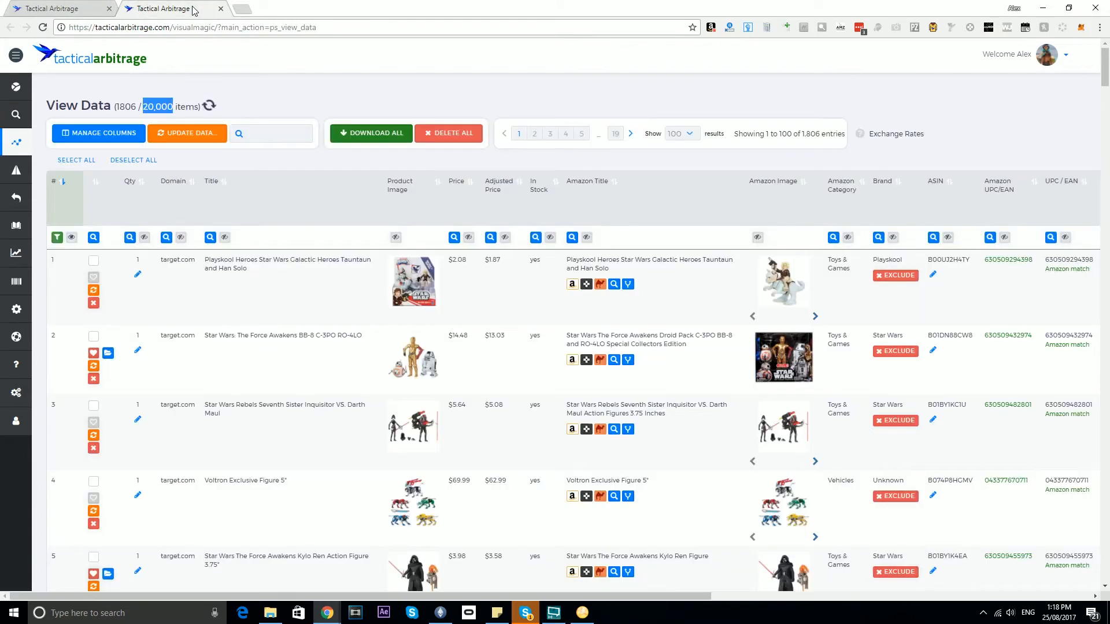
mouse_move(658, 95)
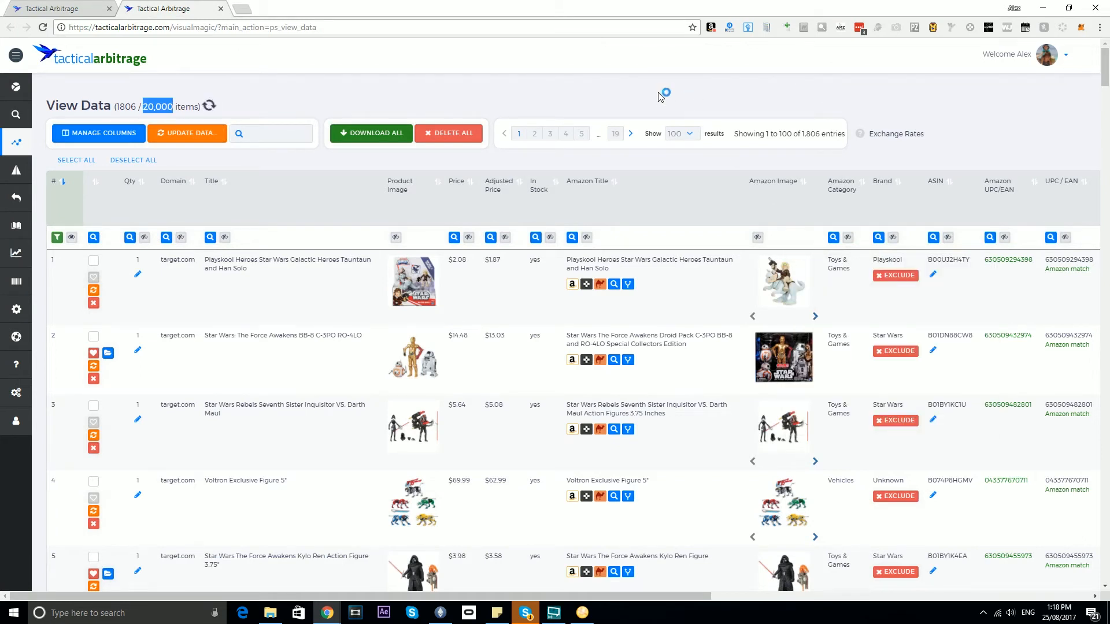
click(207, 105)
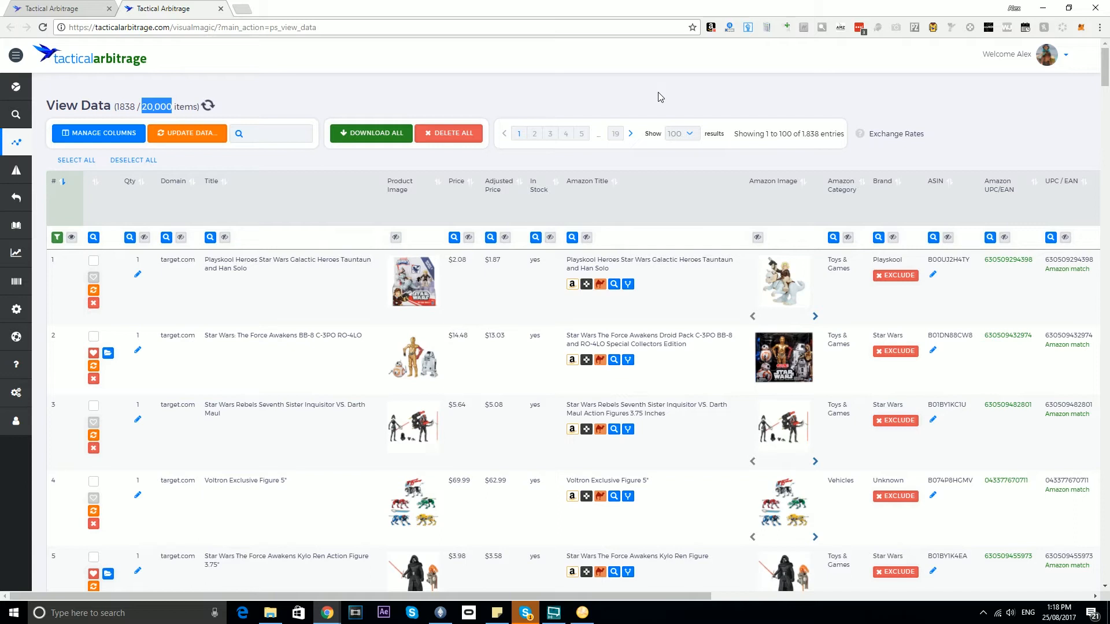
key(F11)
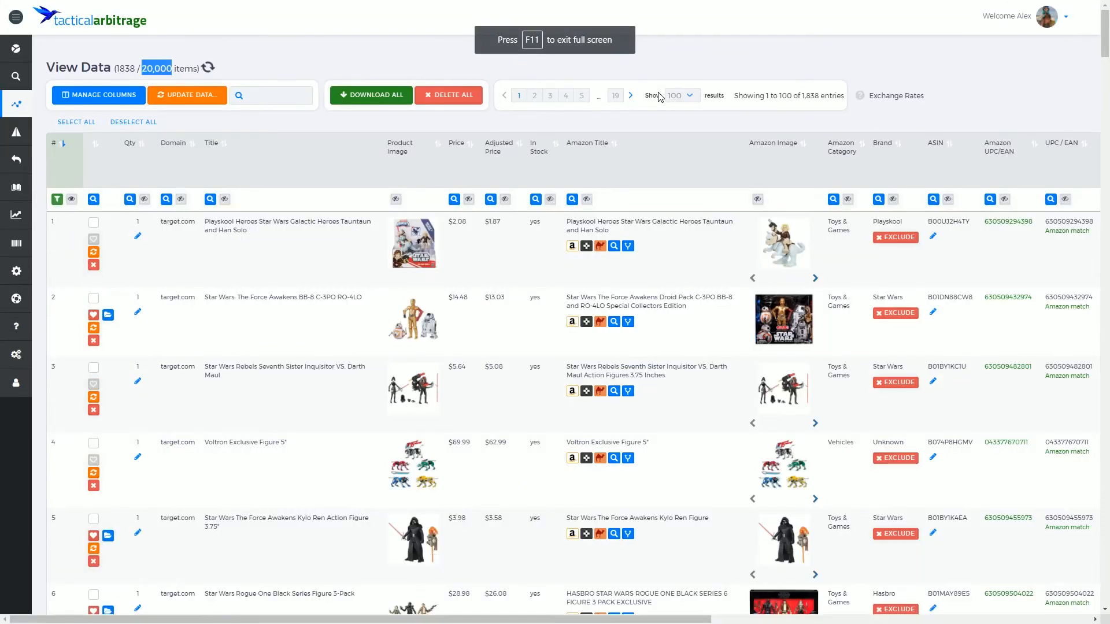
mouse_move(1012, 51)
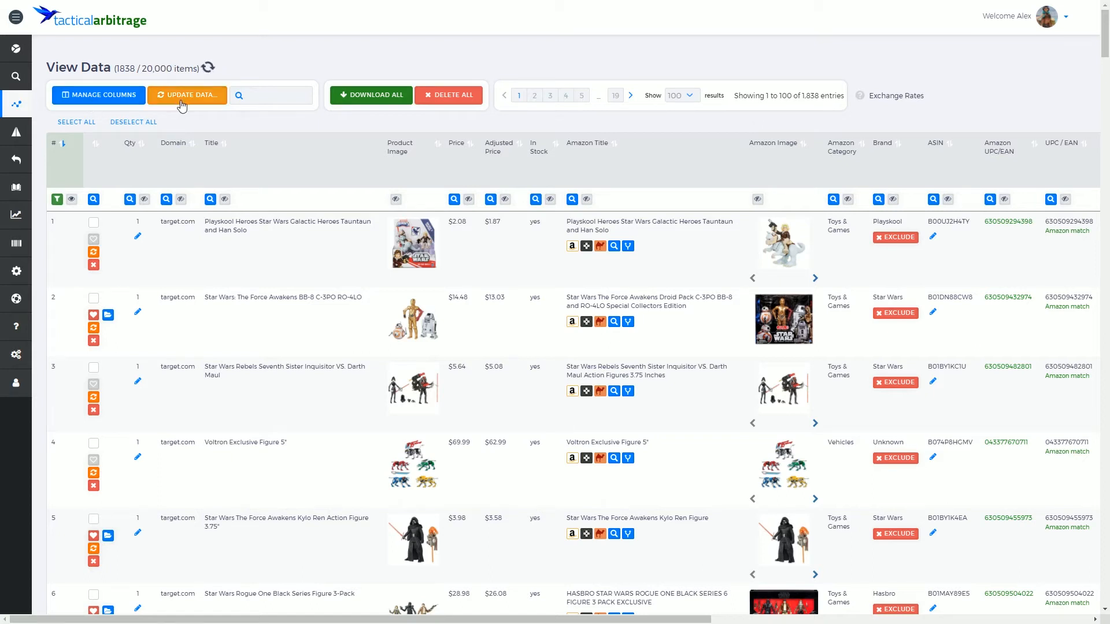
mouse_move(698, 51)
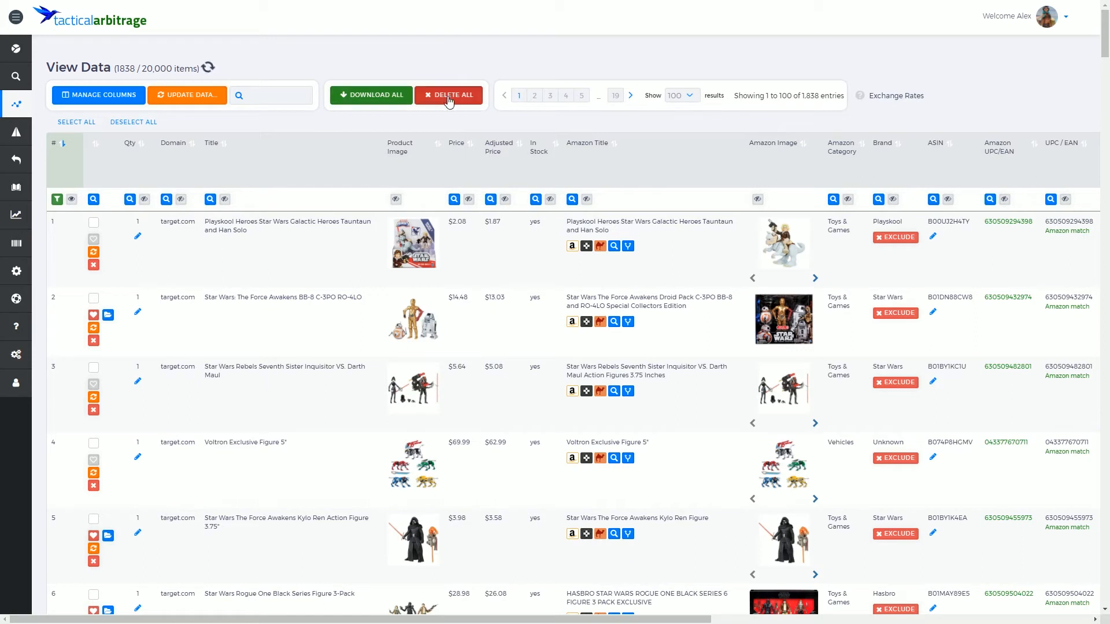
mouse_move(536, 97)
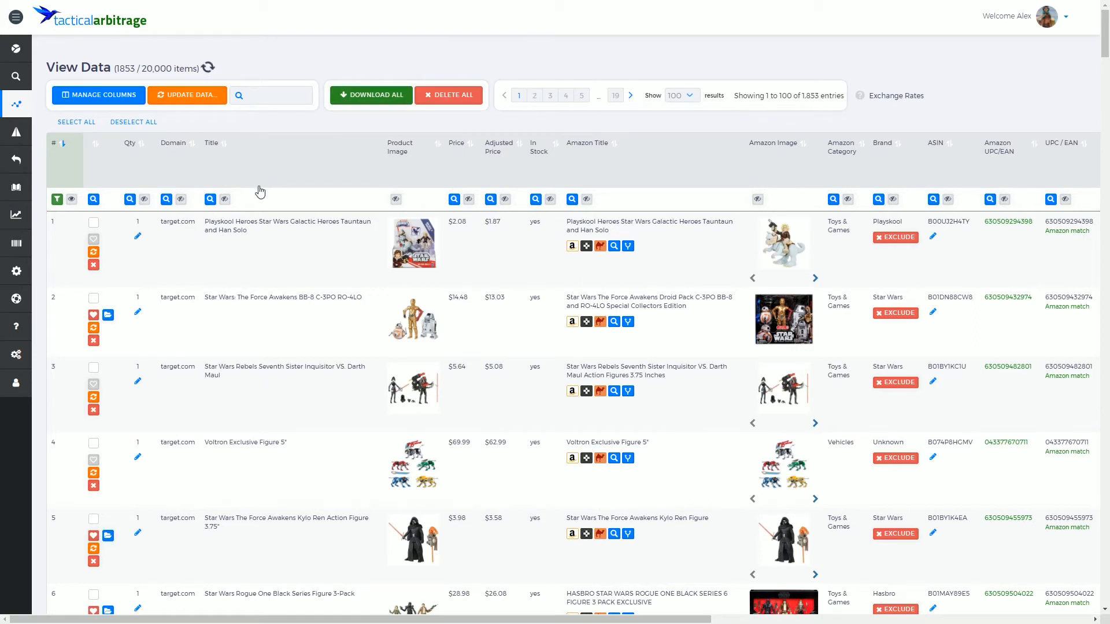
click(681, 95)
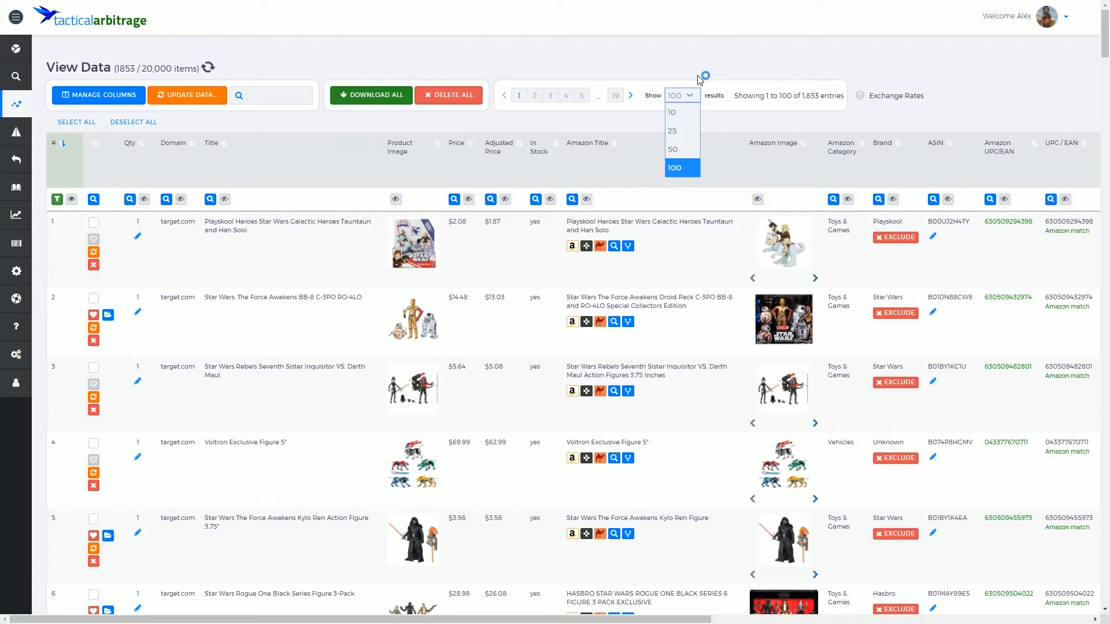
- Show only 10 results per page in the View Data table
click(670, 113)
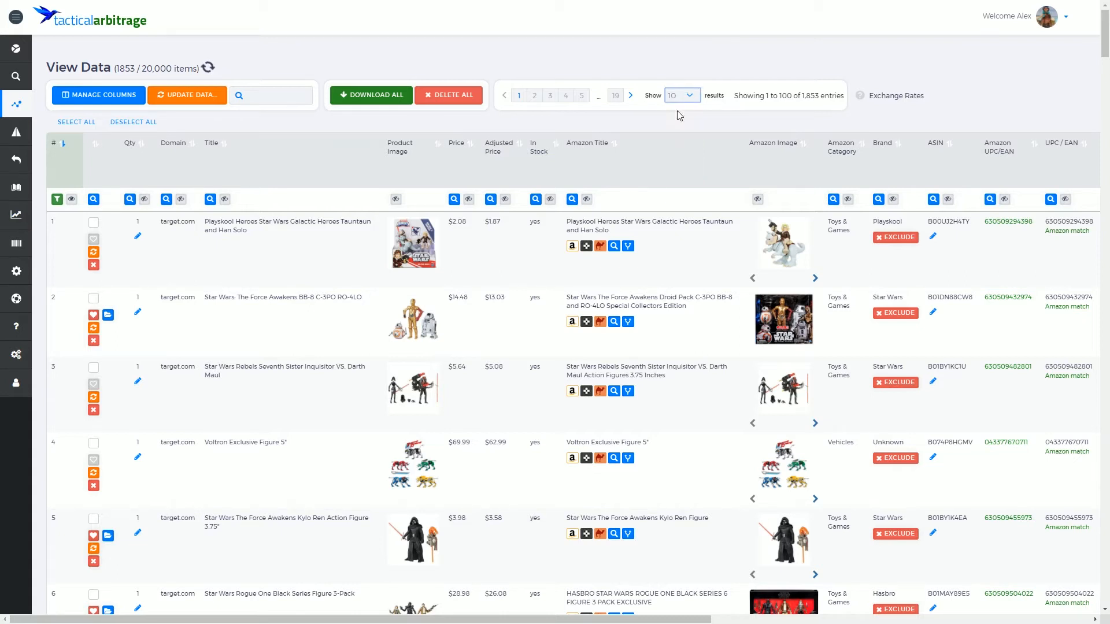
scroll(down, 3)
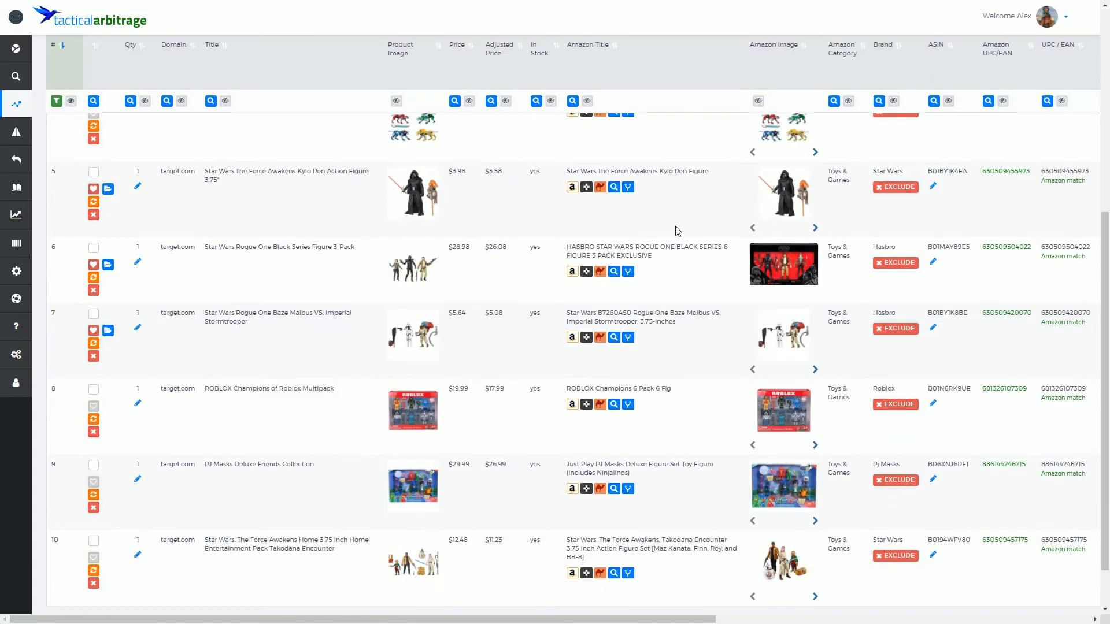
scroll(up, 3)
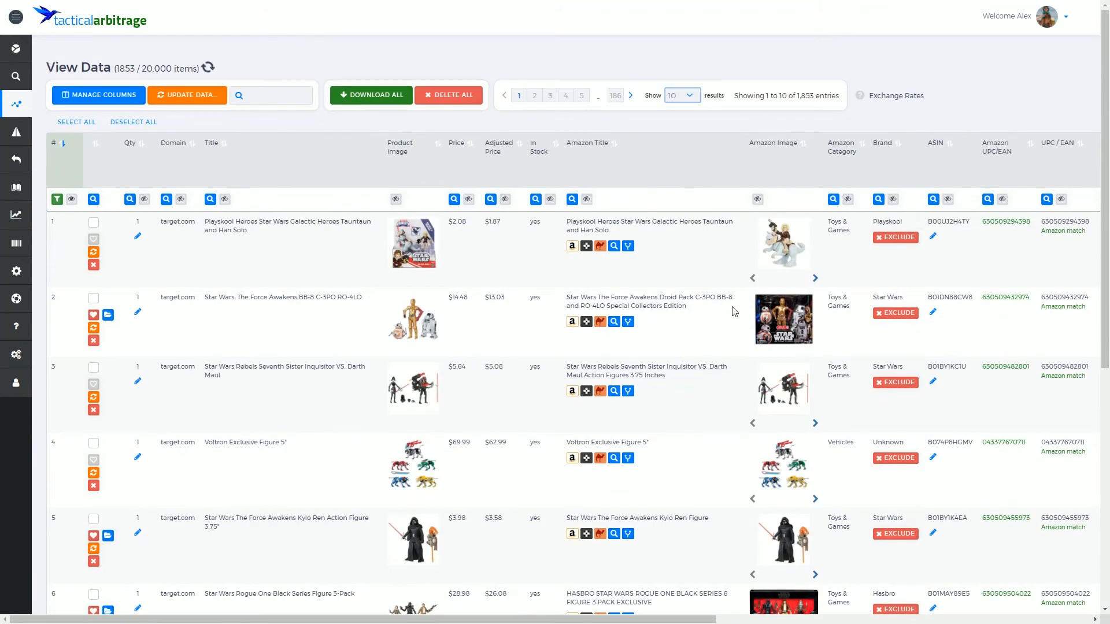
mouse_move(679, 105)
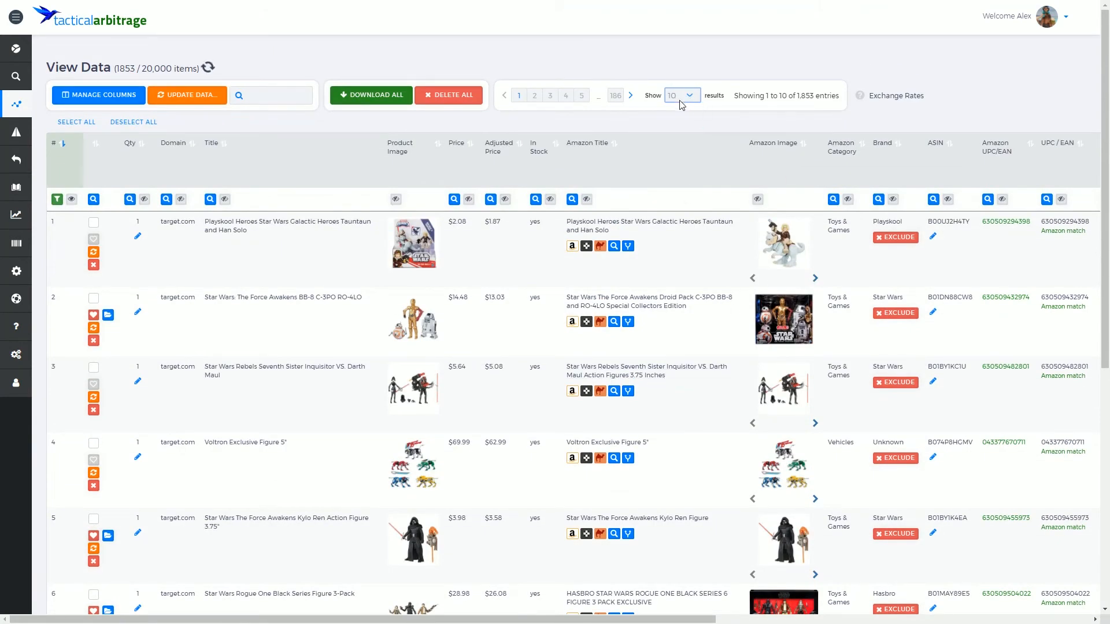
mouse_move(691, 132)
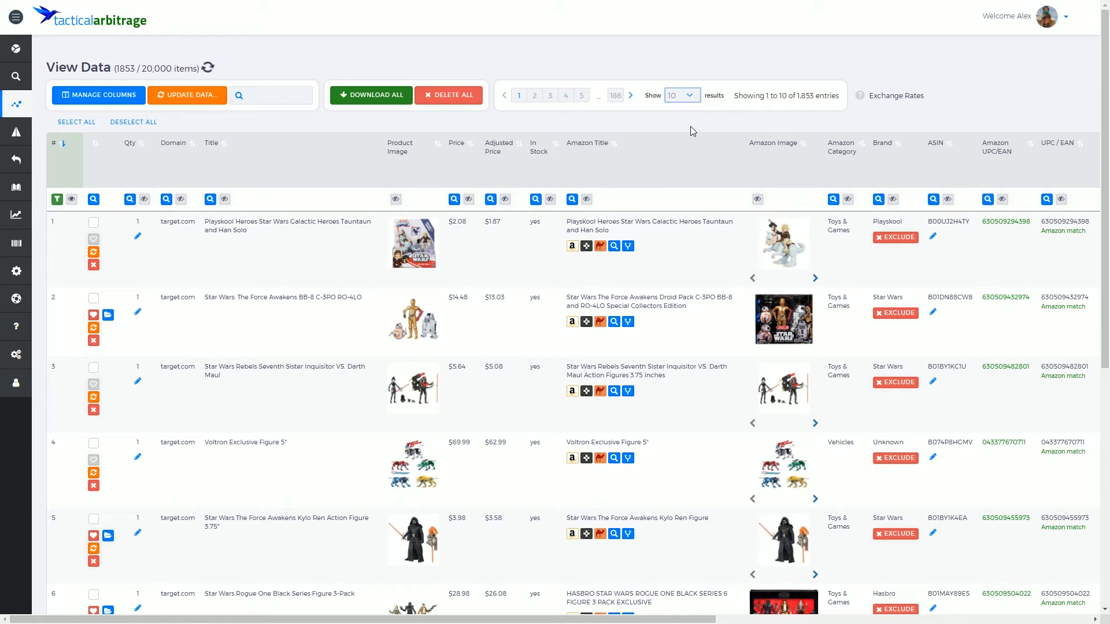
click(208, 68)
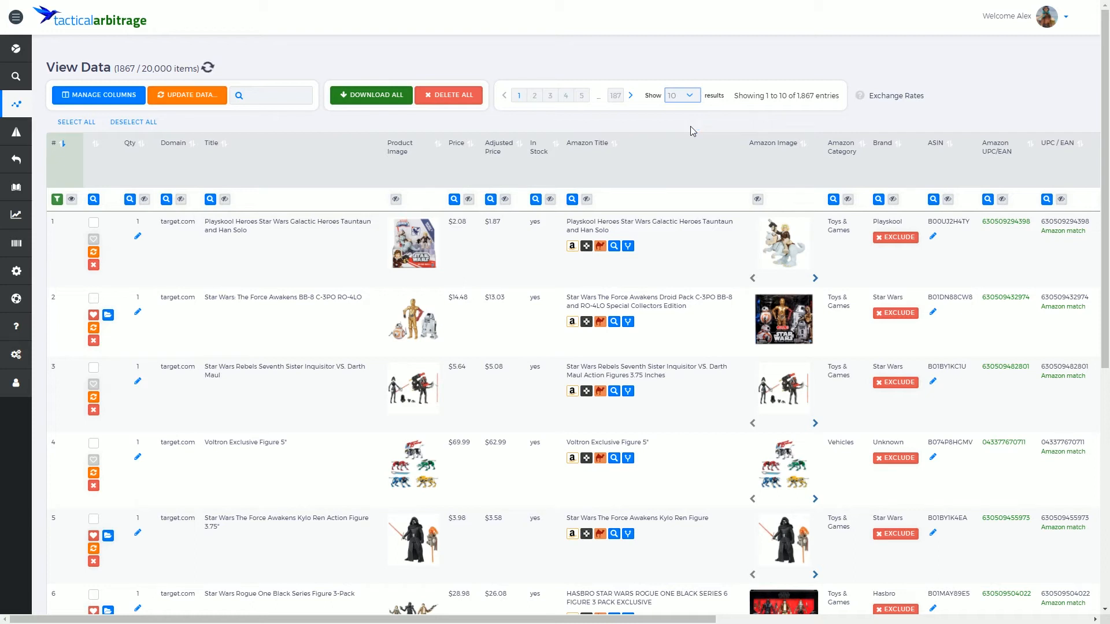
click(208, 68)
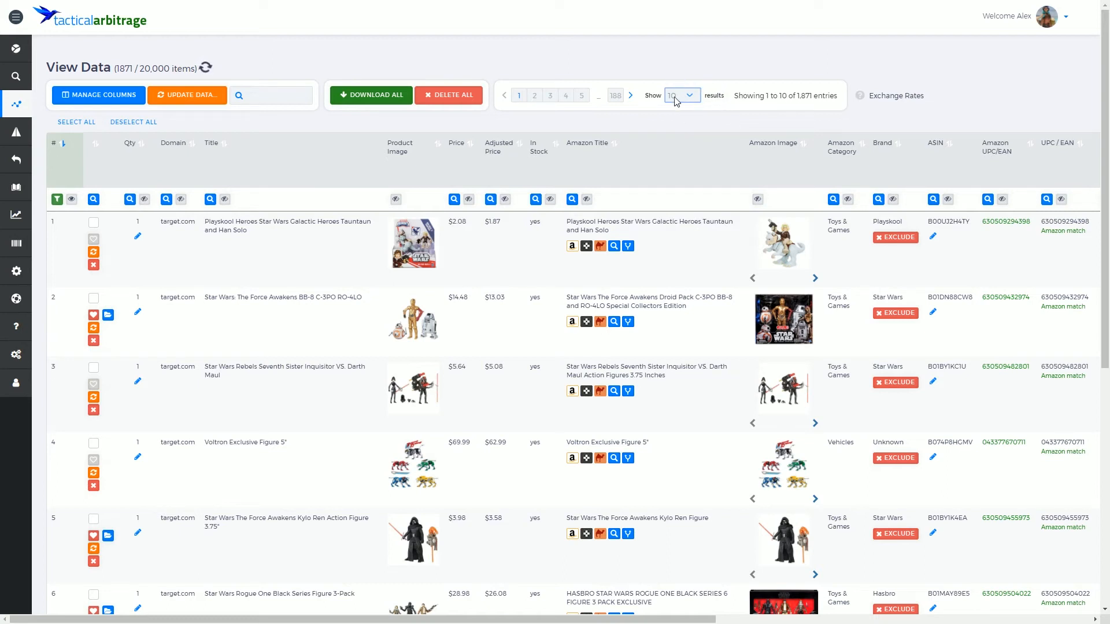
- Switch the results per page to 100, listing items 1 to 100
click(680, 95)
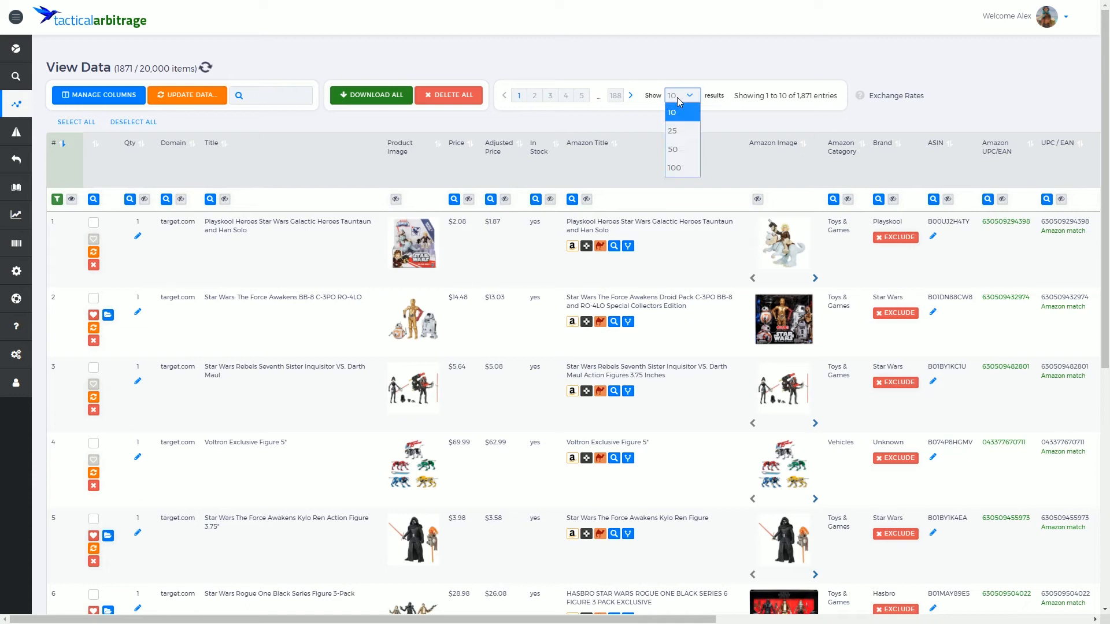
mouse_move(678, 130)
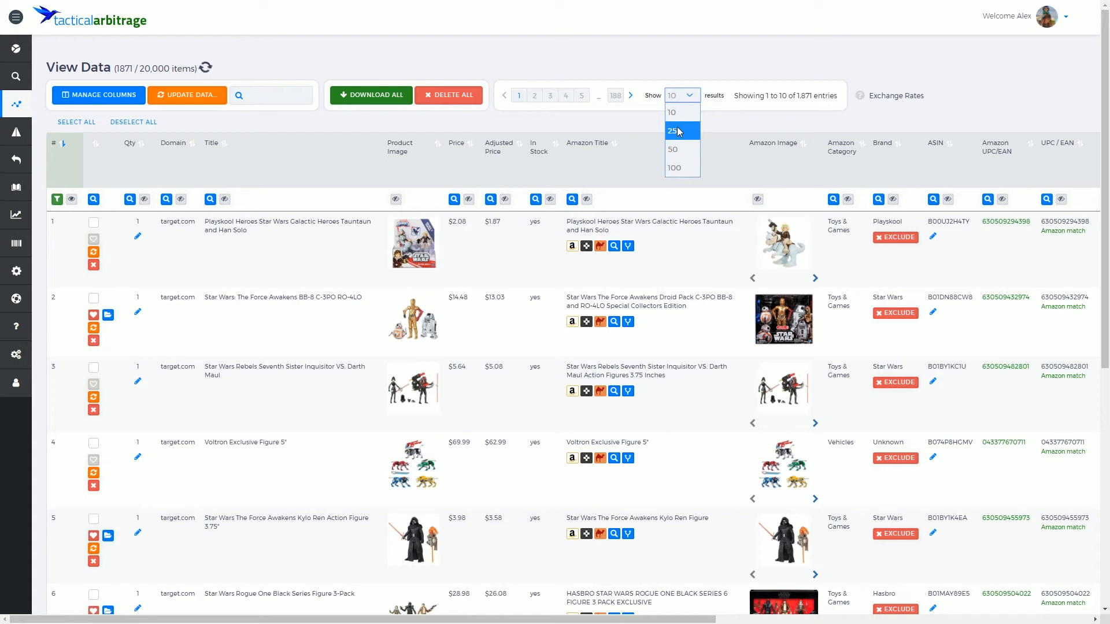
mouse_move(673, 149)
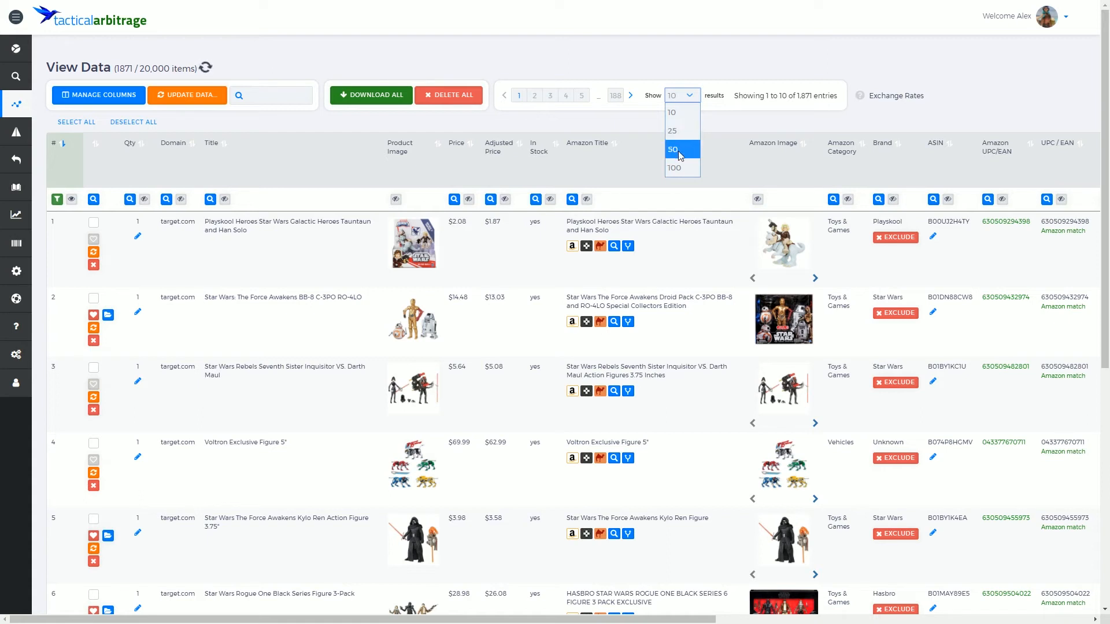
mouse_move(674, 167)
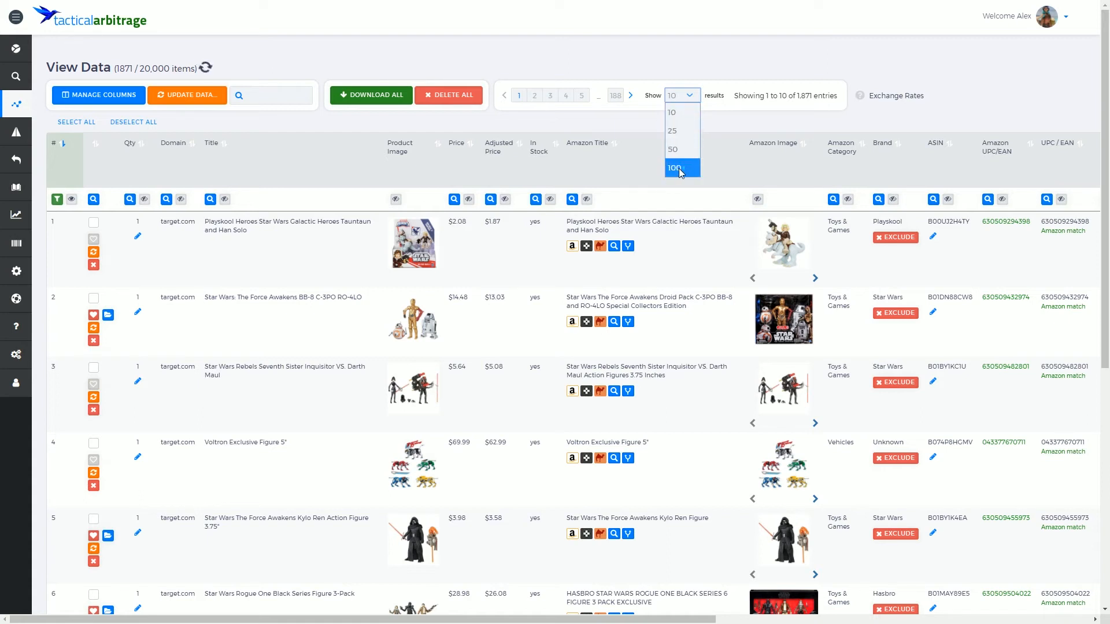
click(673, 167)
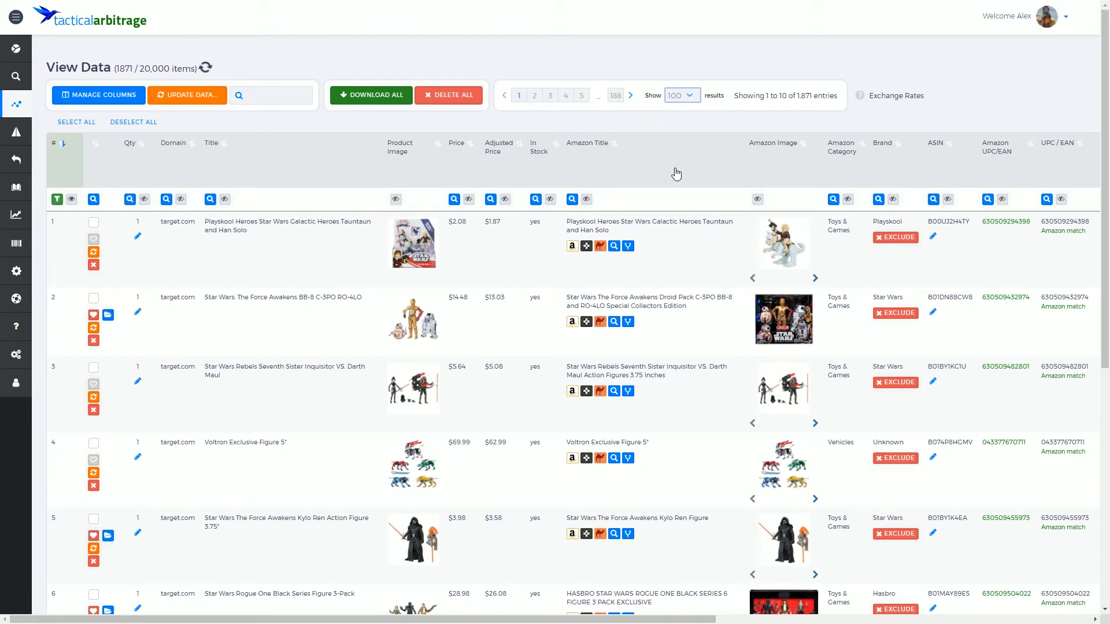
mouse_move(717, 127)
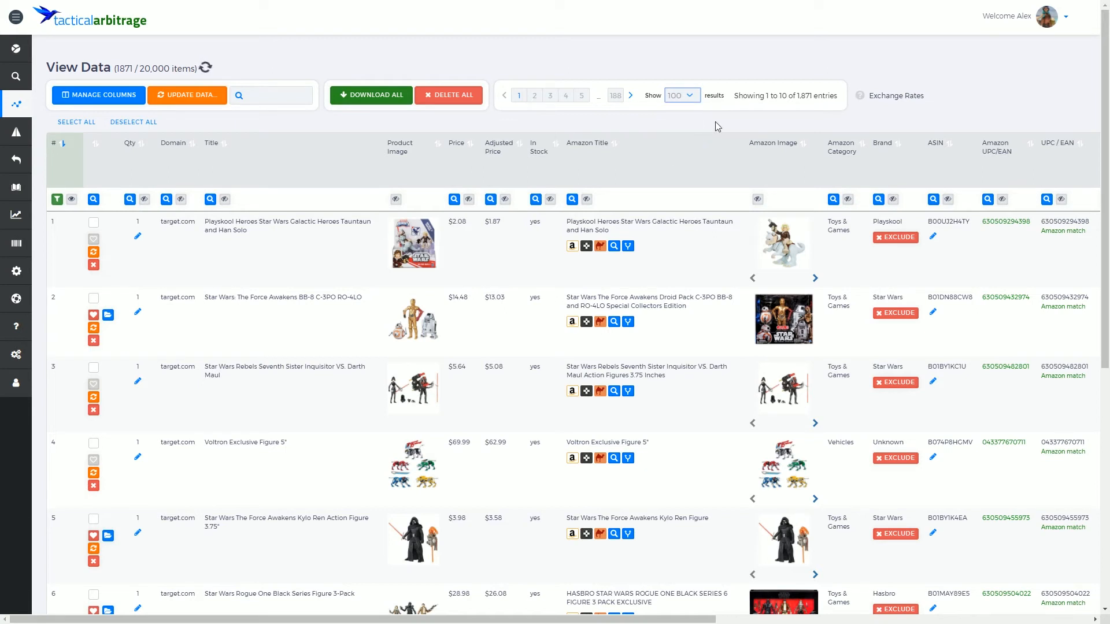
click(207, 68)
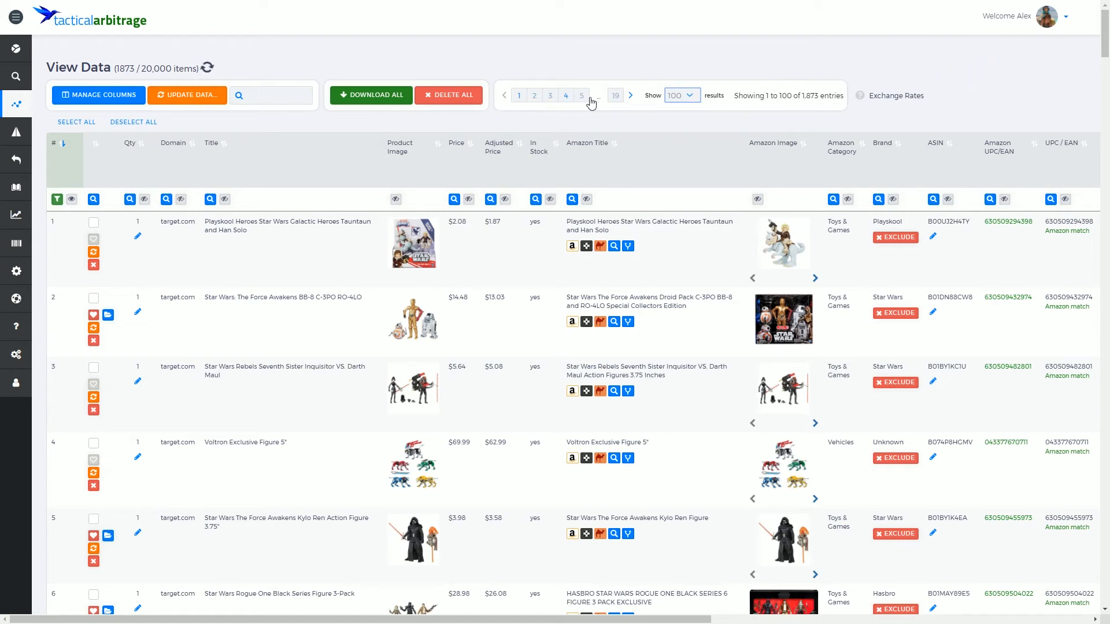
mouse_move(542, 112)
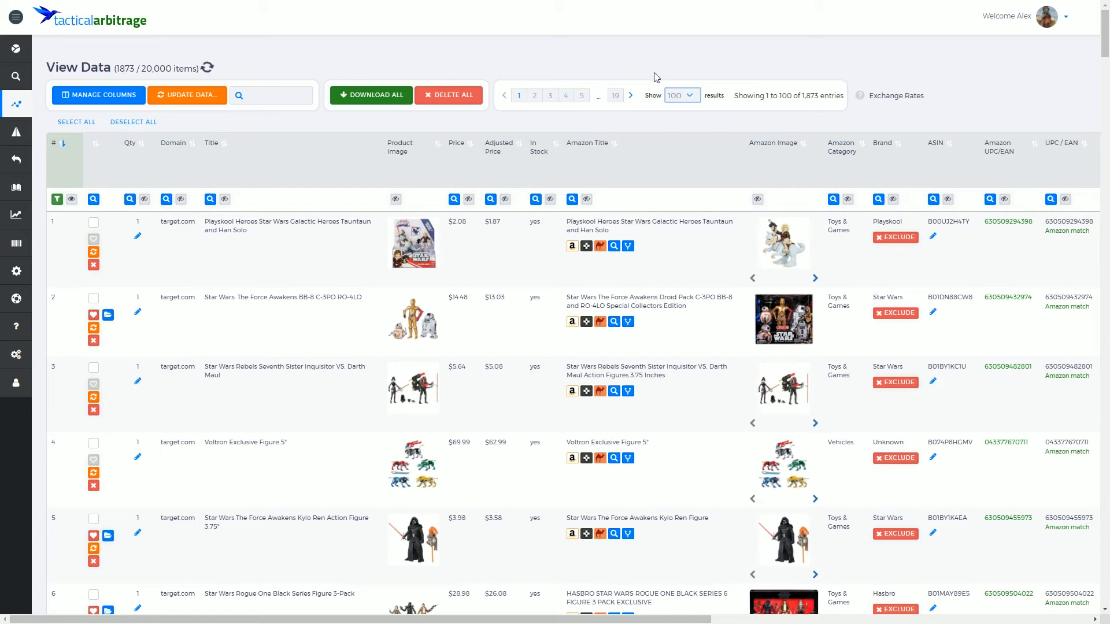
mouse_move(735, 101)
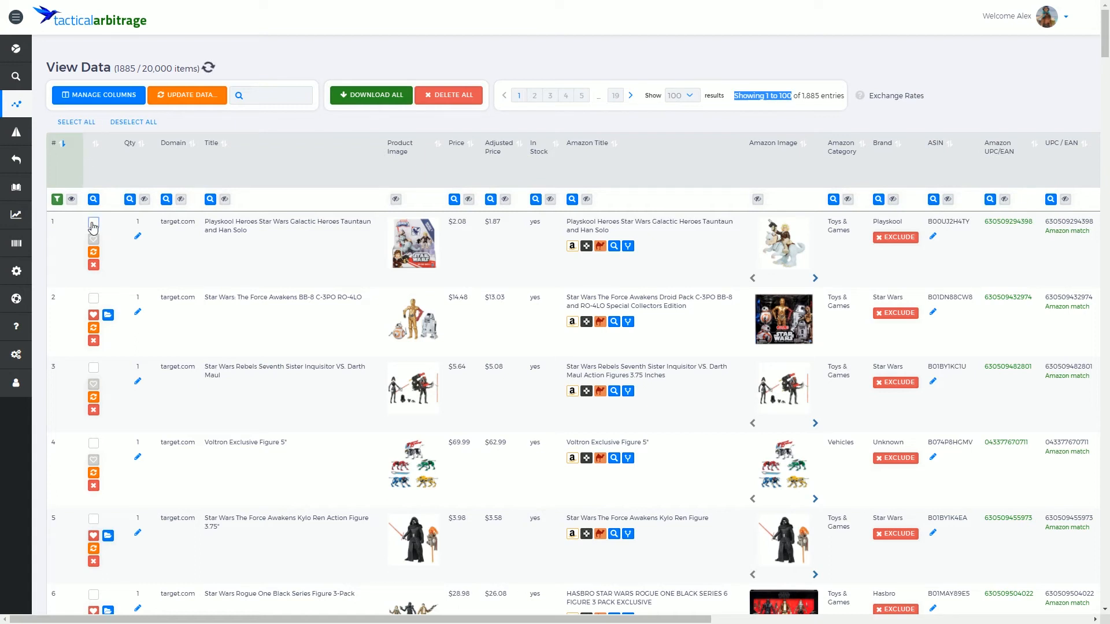
- Tick the first product's checkbox, then use Select All to select all 100 rows
click(92, 221)
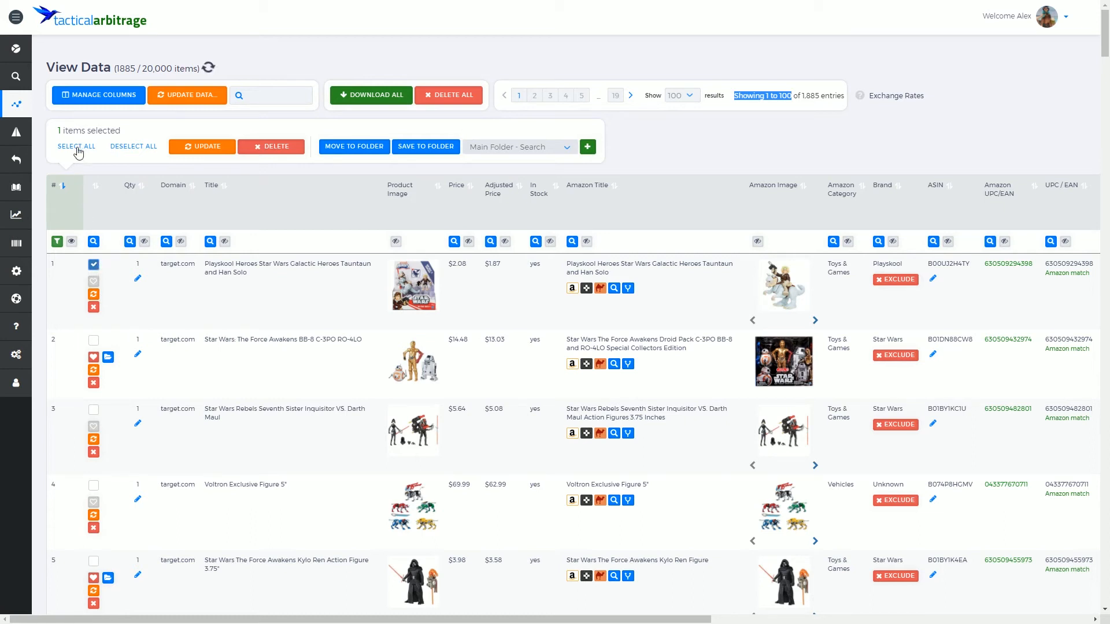
click(76, 146)
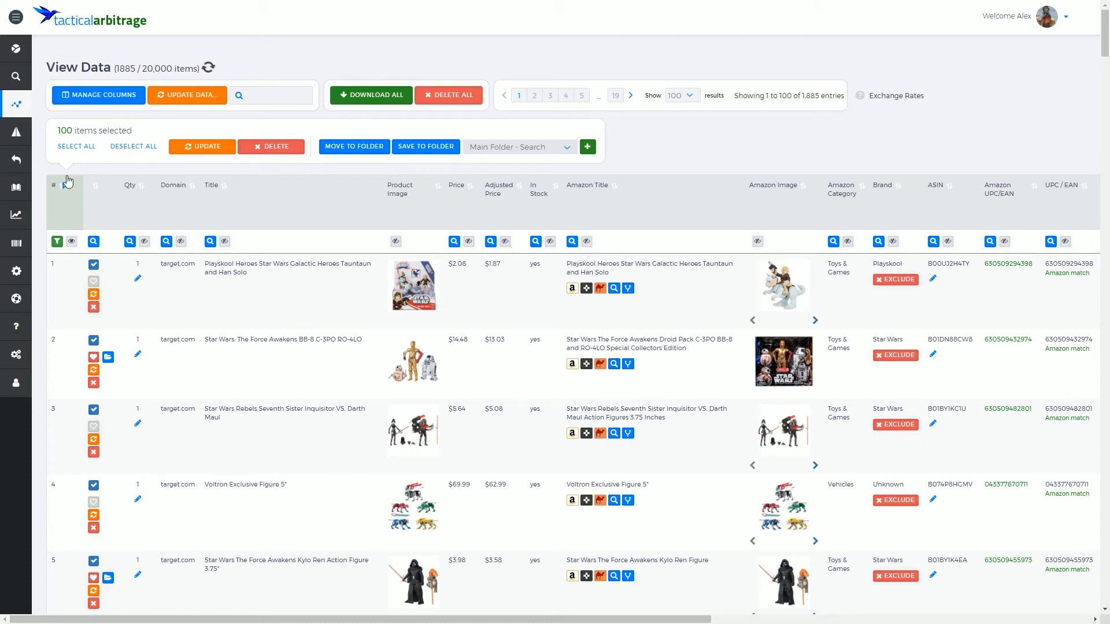
mouse_move(447, 95)
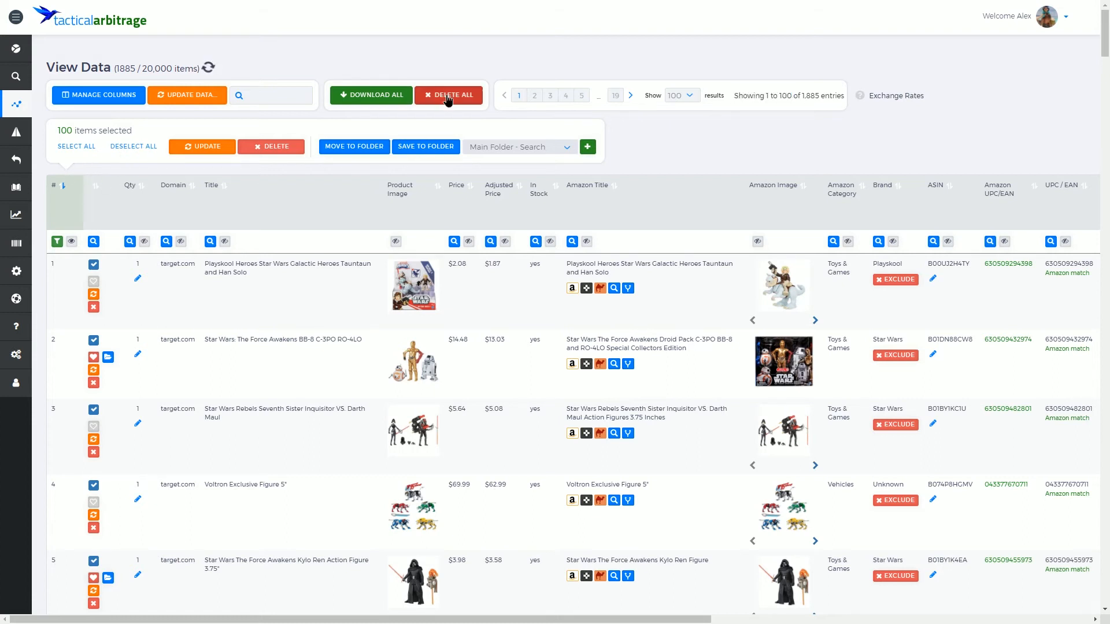
click(448, 94)
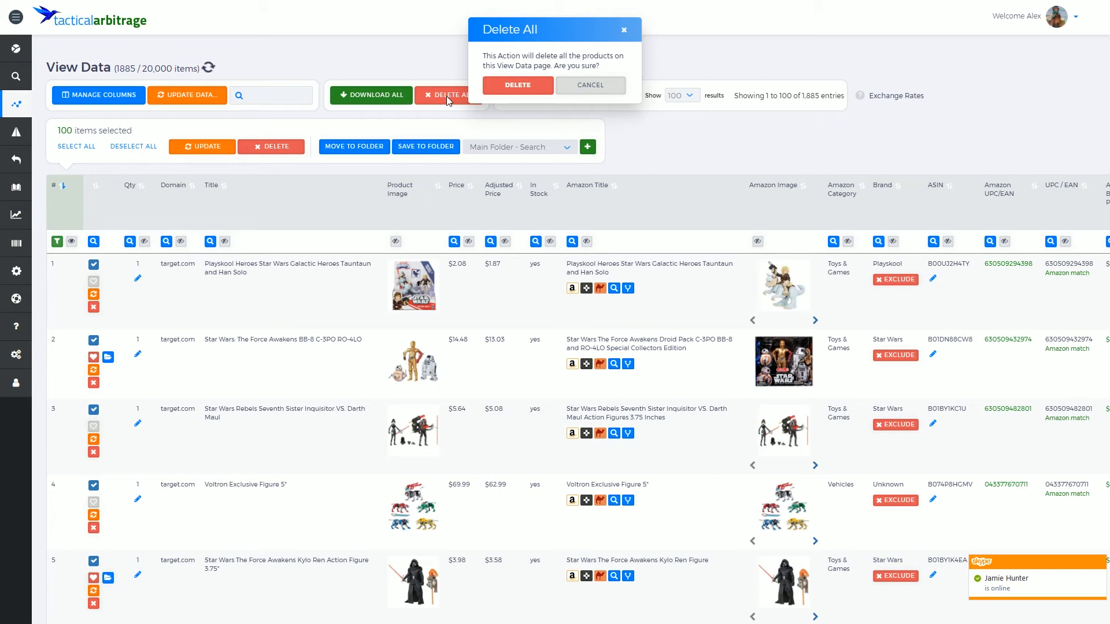
mouse_move(539, 35)
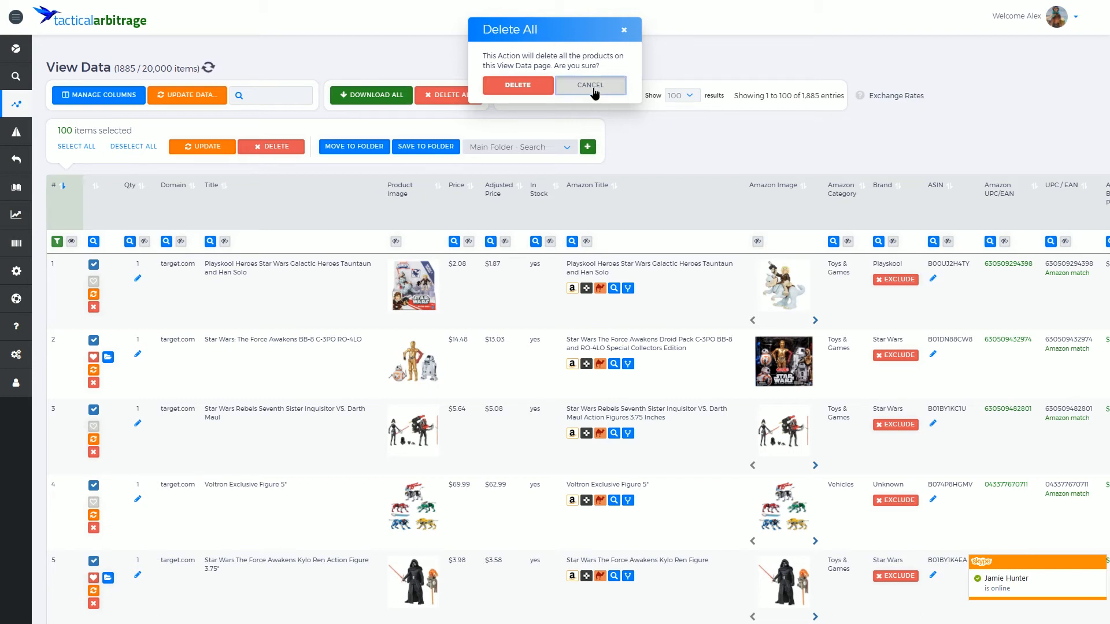
click(590, 85)
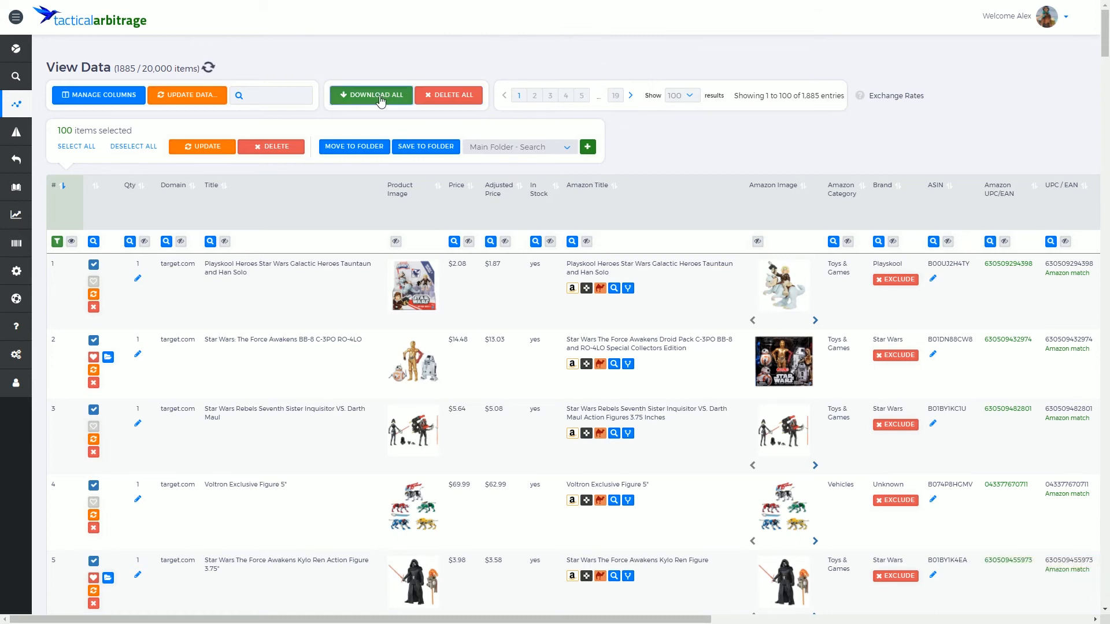
- Open the 'Choose your Flavor' dialog with CSV, proprietary file and visible-only CSV options
click(370, 95)
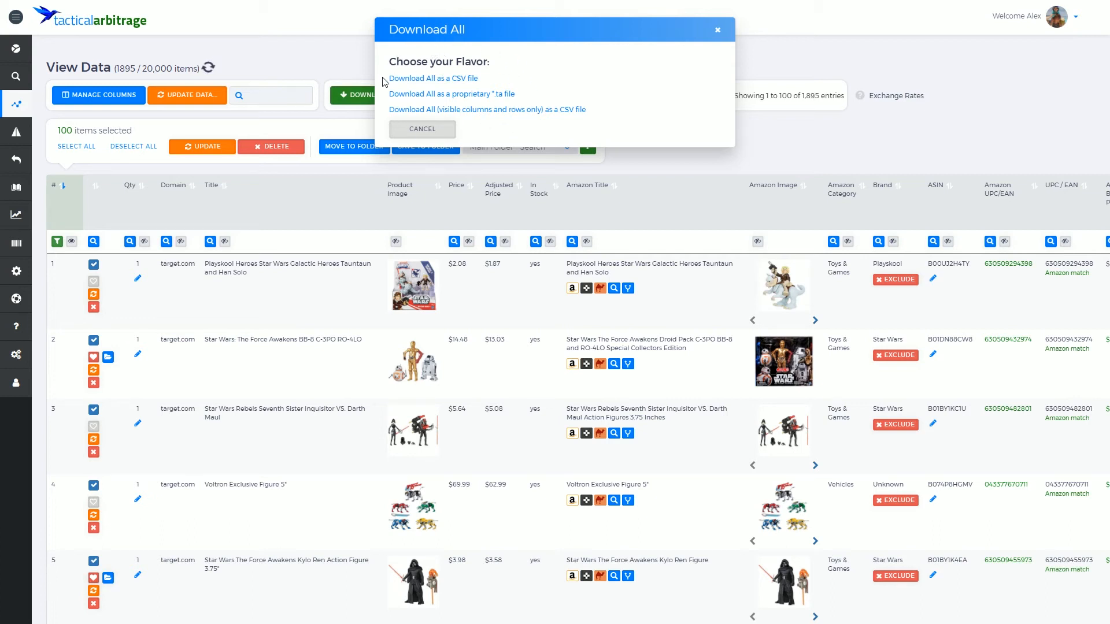
mouse_move(386, 102)
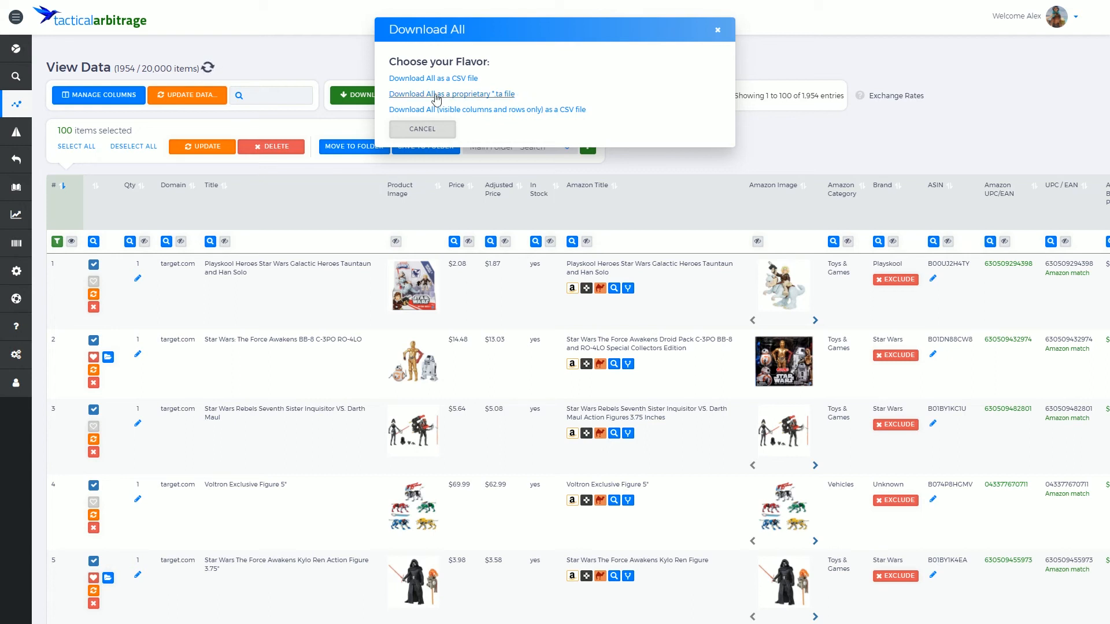
mouse_move(506, 78)
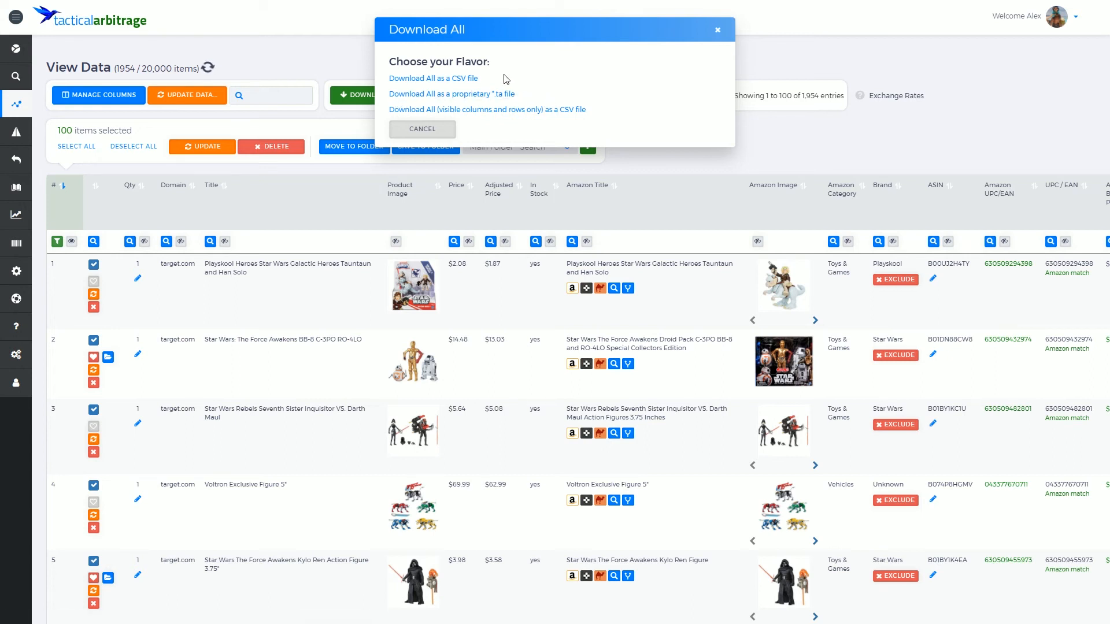
mouse_move(396, 98)
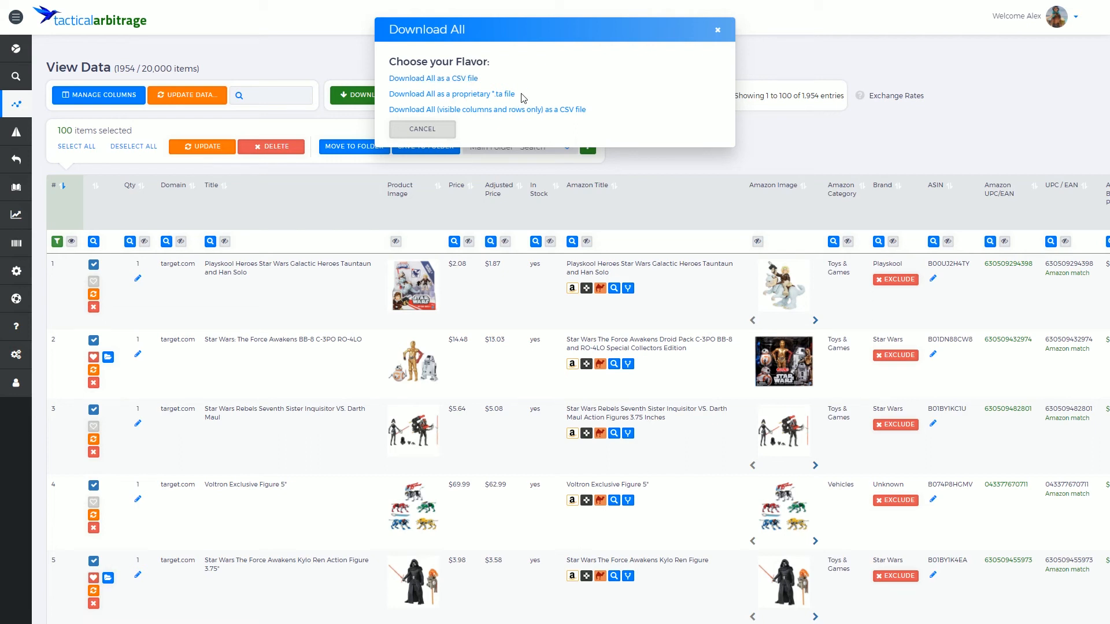
click(451, 94)
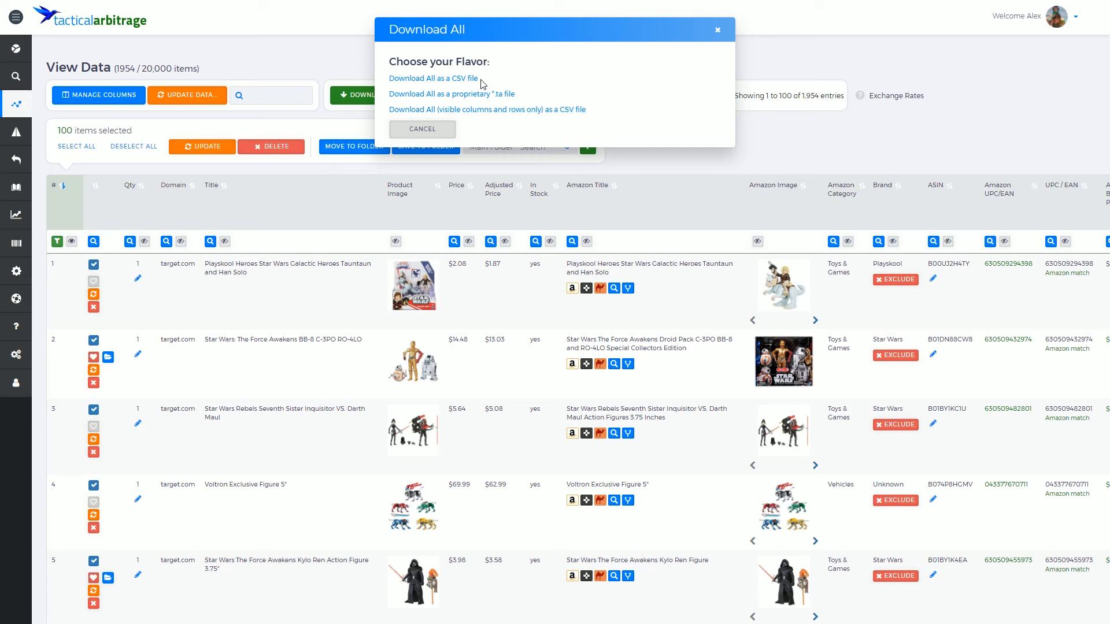
click(432, 78)
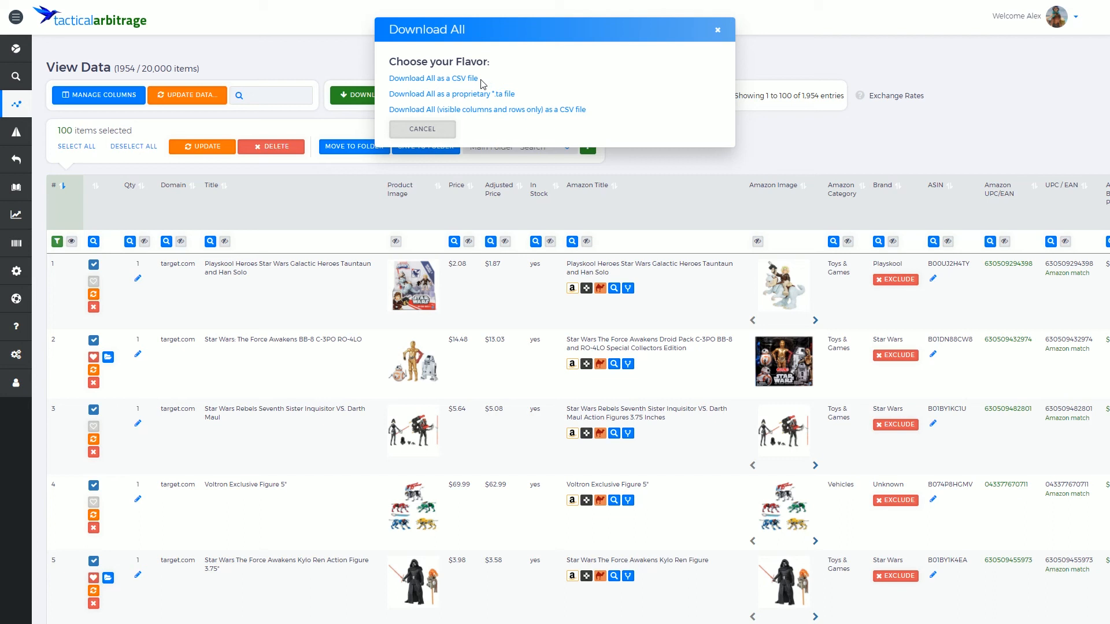
mouse_move(427, 39)
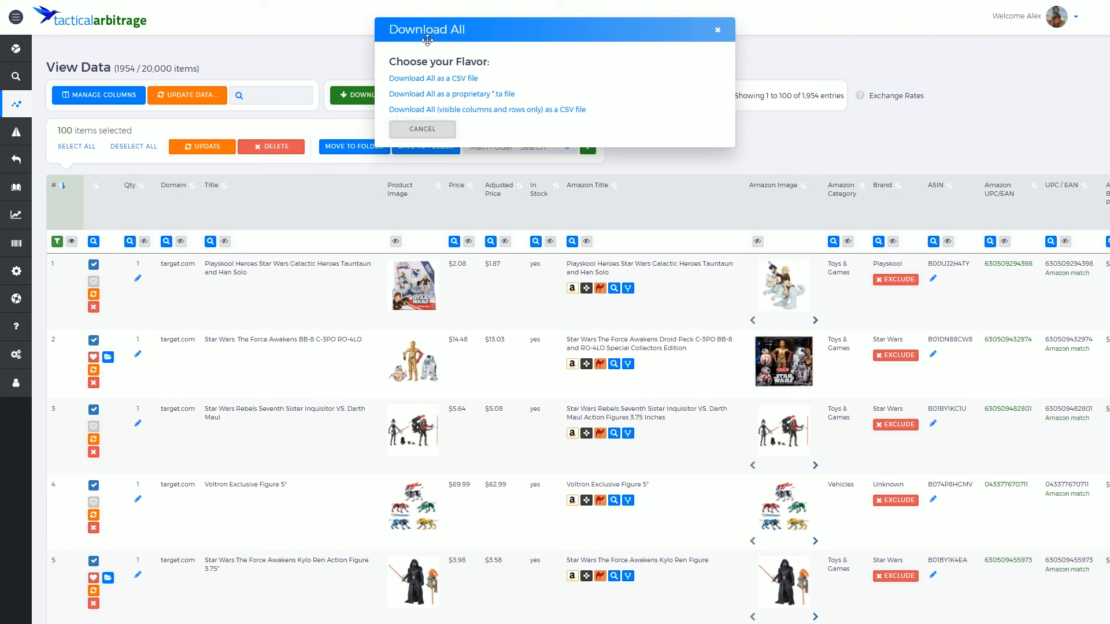
mouse_move(322, 353)
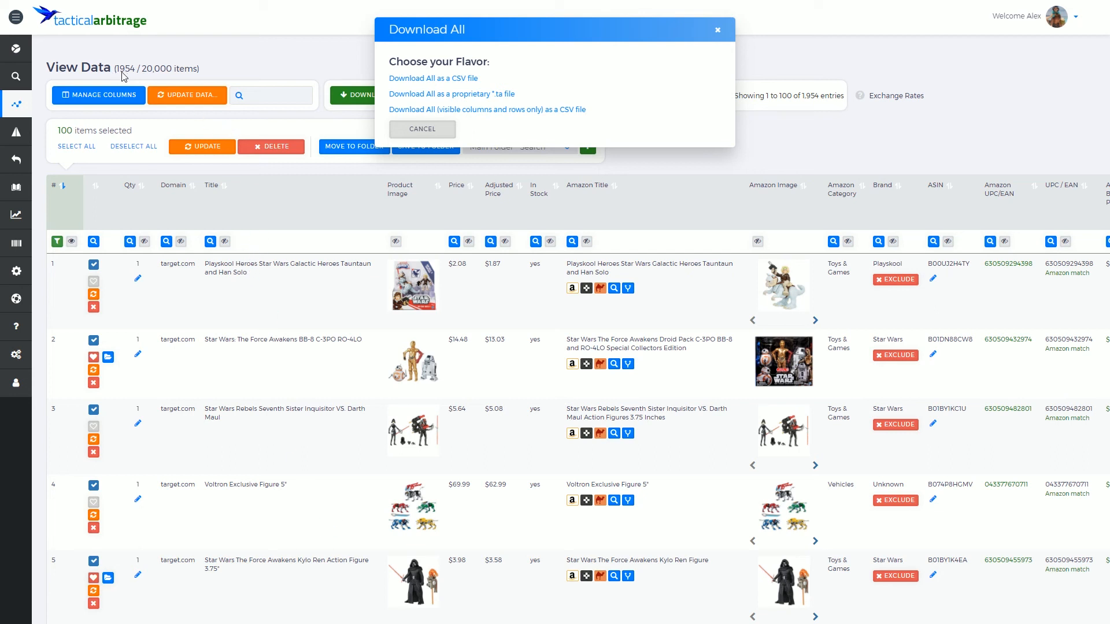
mouse_move(481, 78)
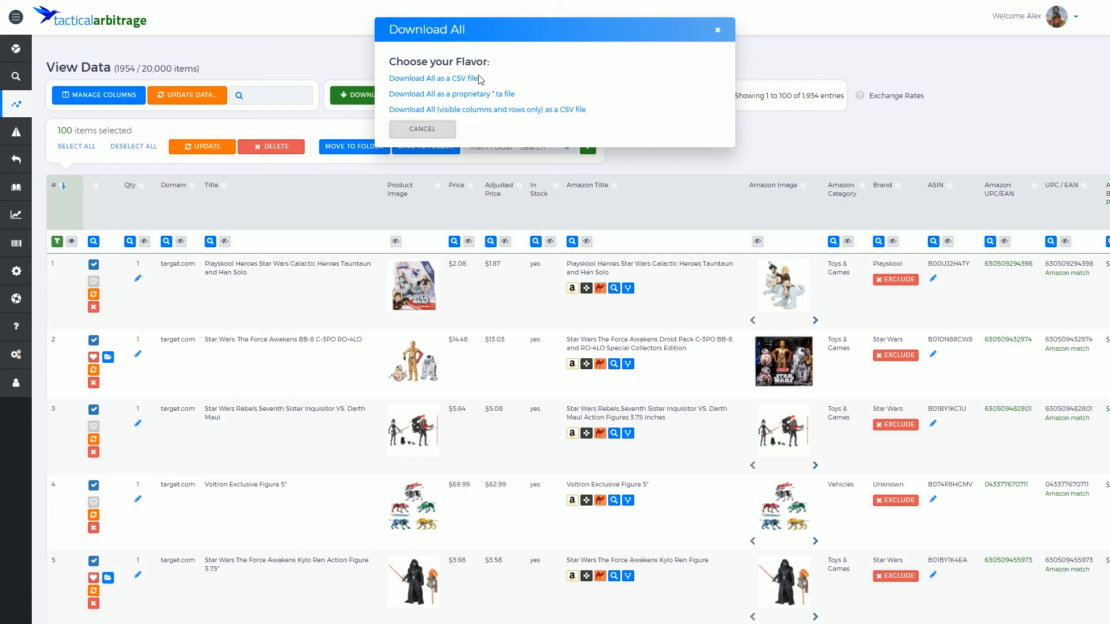
mouse_move(389, 96)
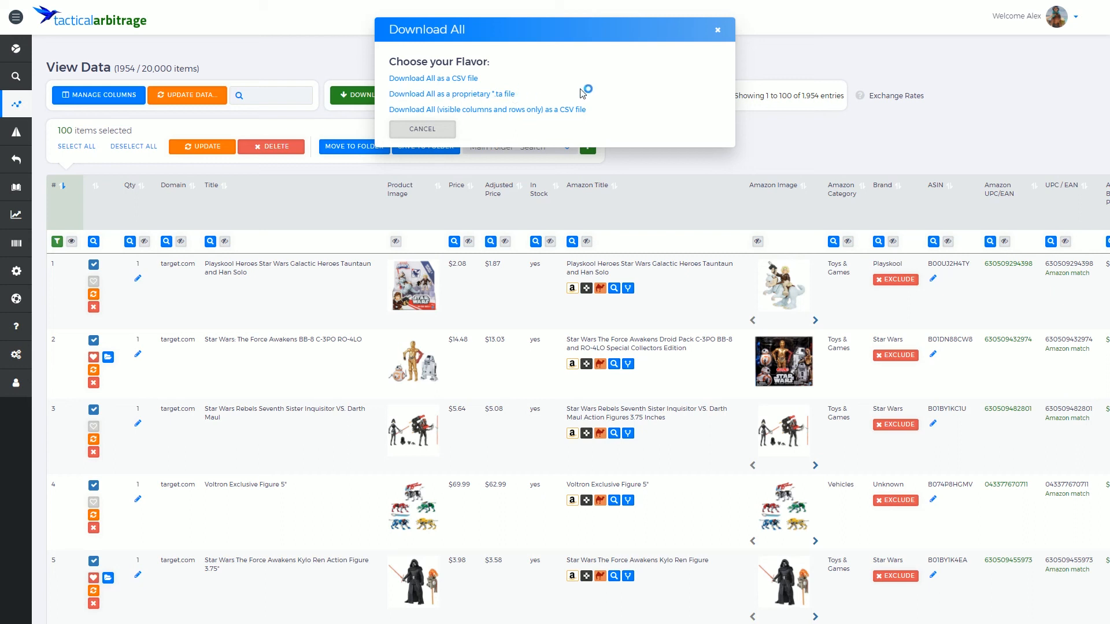
mouse_move(683, 32)
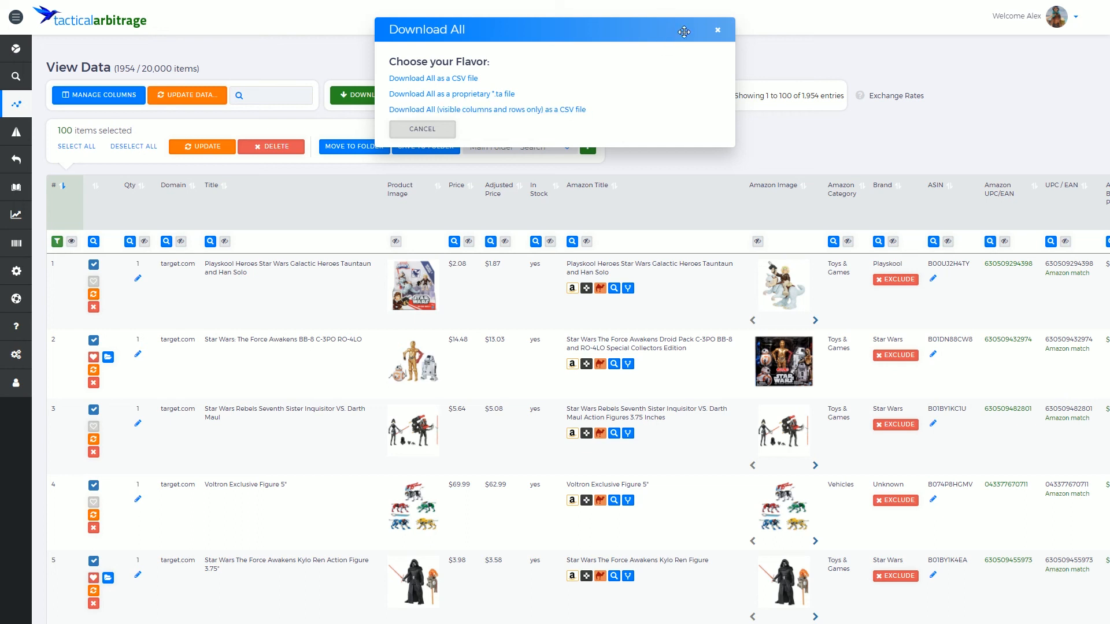
mouse_move(703, 34)
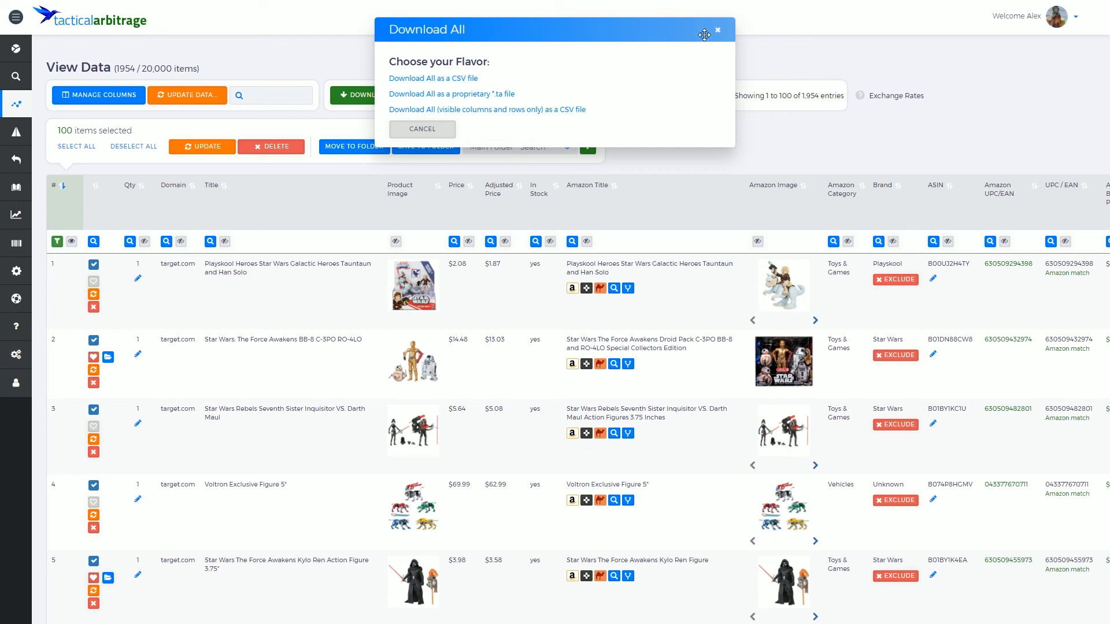
mouse_move(719, 36)
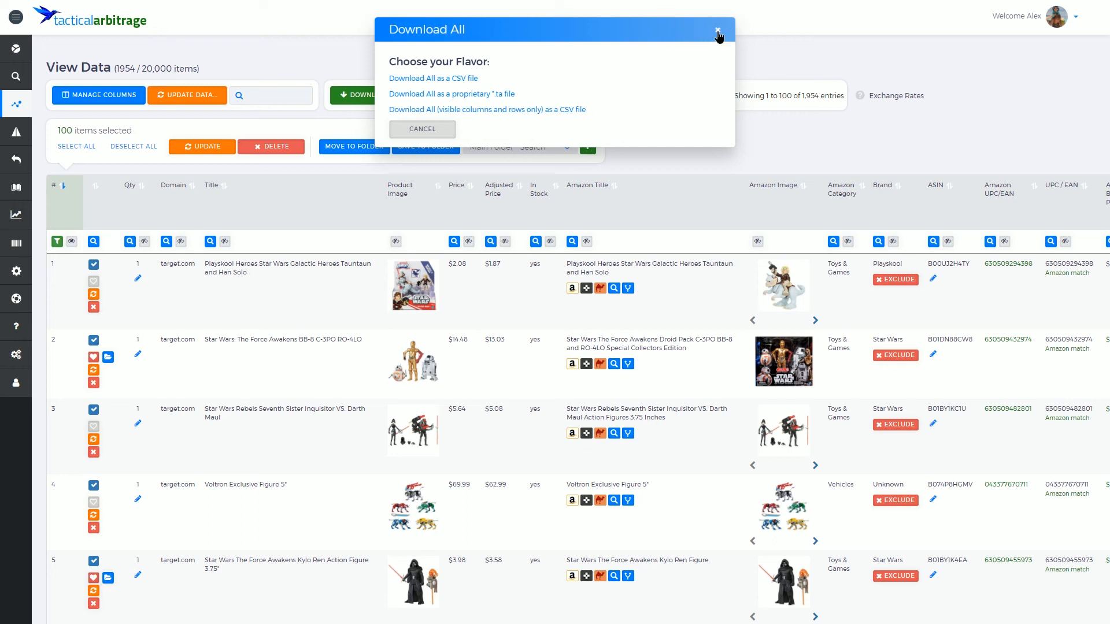
- Close the Download All dialog with its × without exporting anything
click(717, 30)
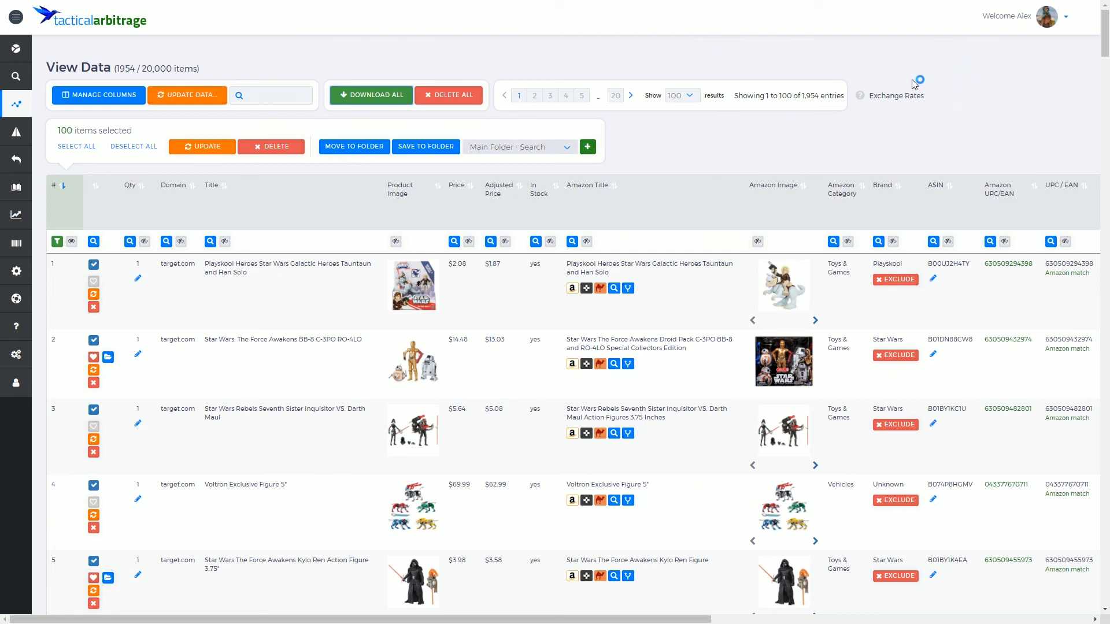
mouse_move(905, 130)
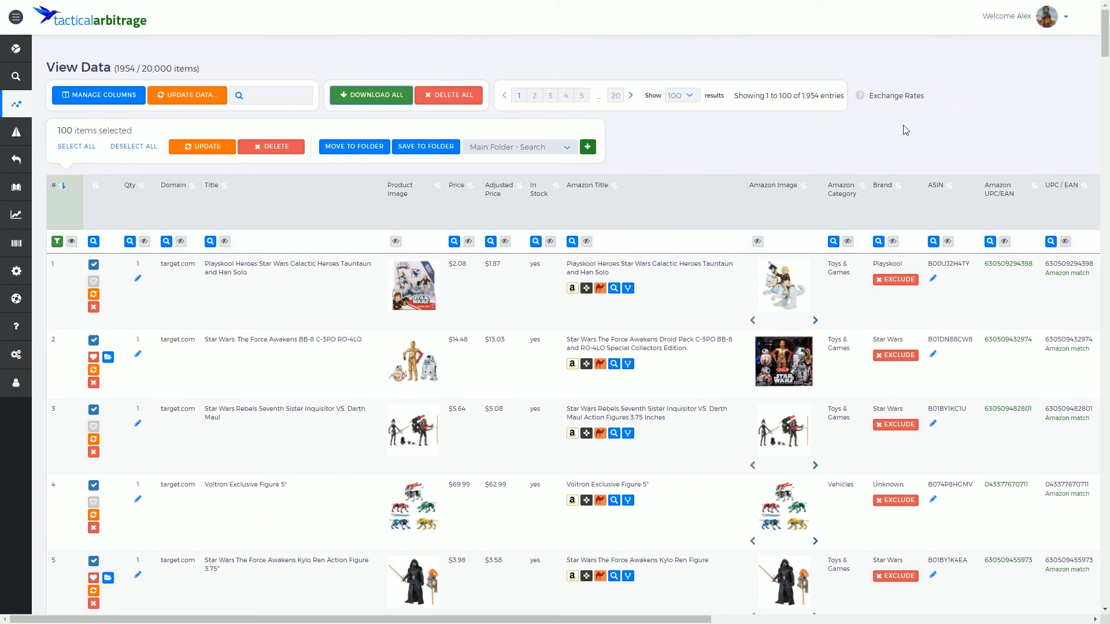
mouse_move(48, 127)
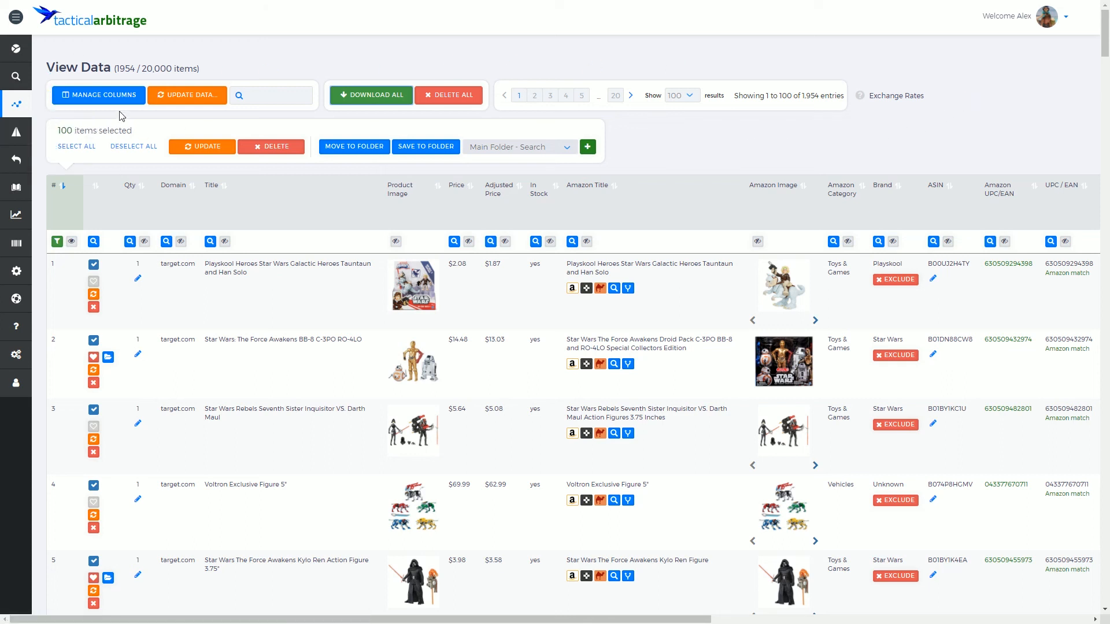
mouse_move(315, 121)
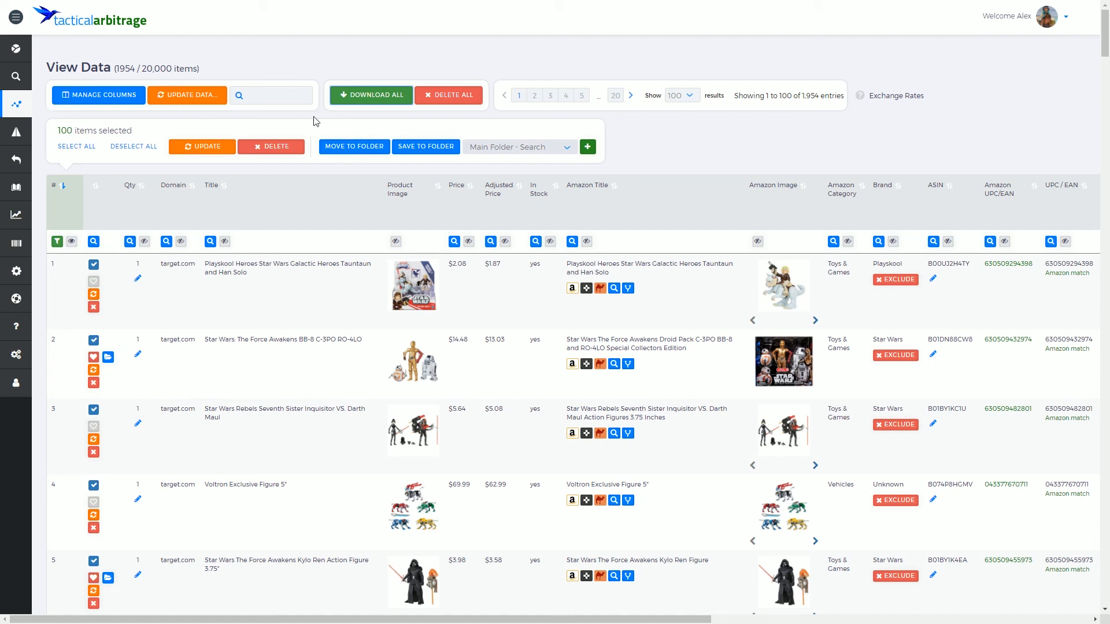
mouse_move(63, 122)
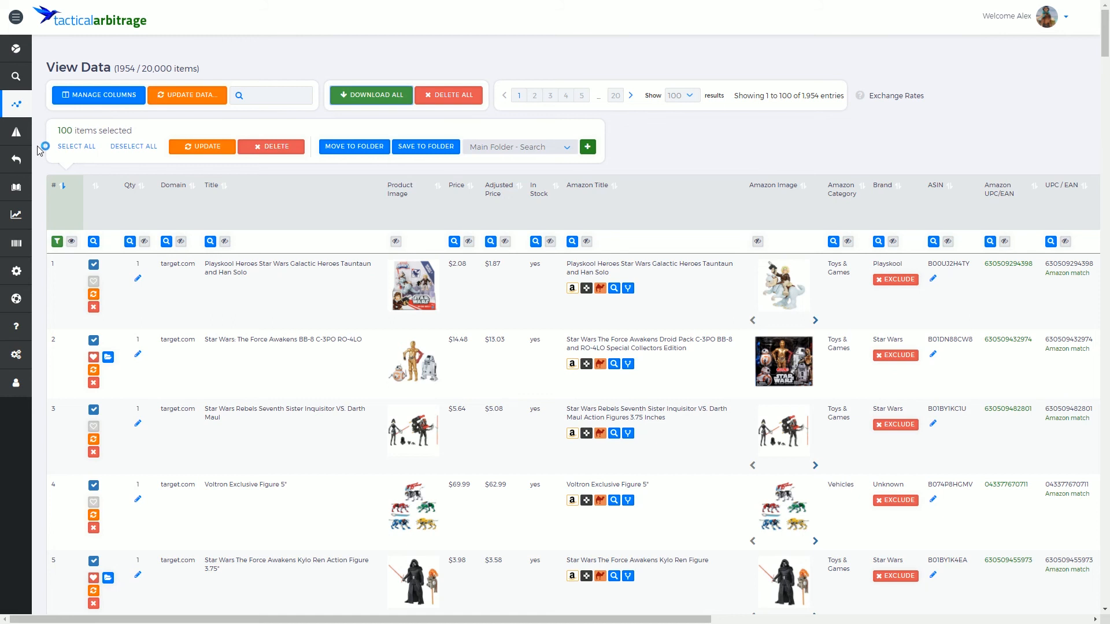
scroll(down, 3)
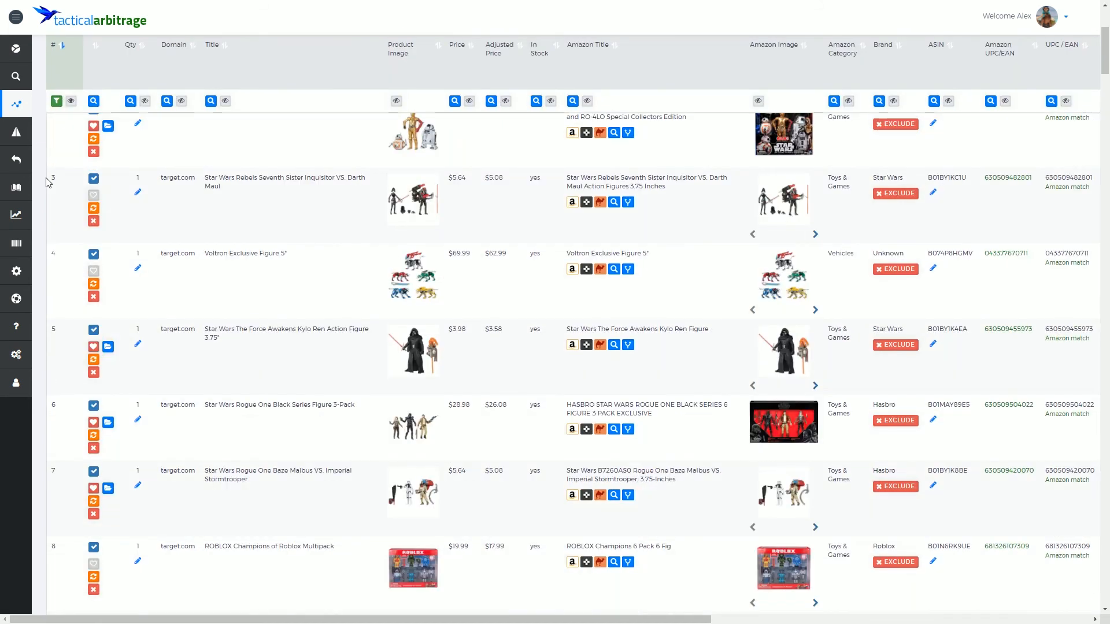
scroll(down, 3)
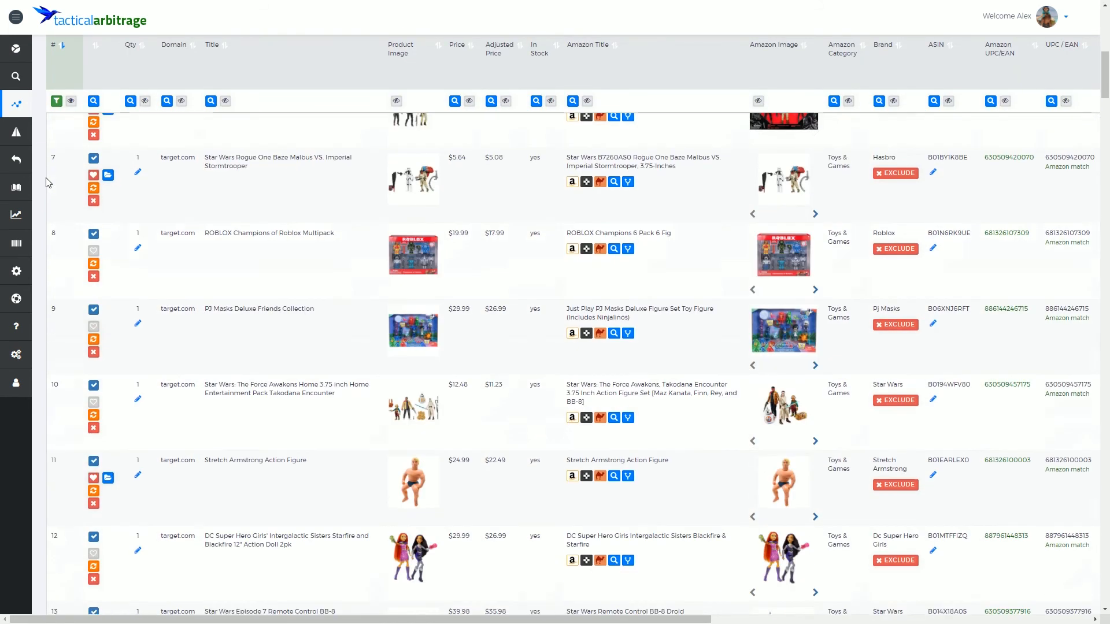
scroll(down, 3)
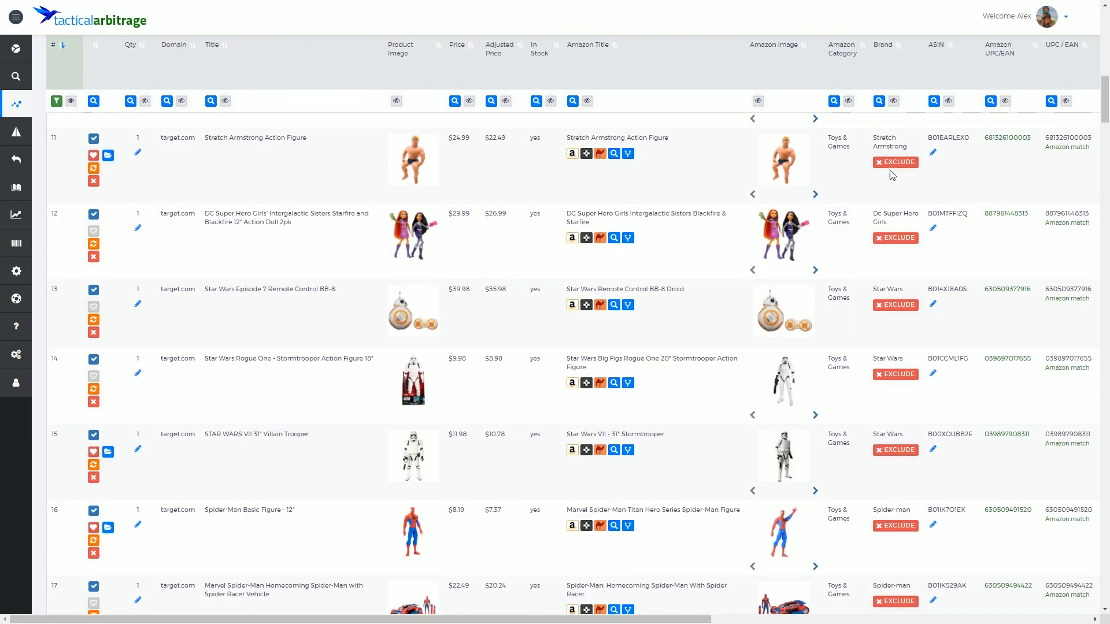
mouse_move(234, 175)
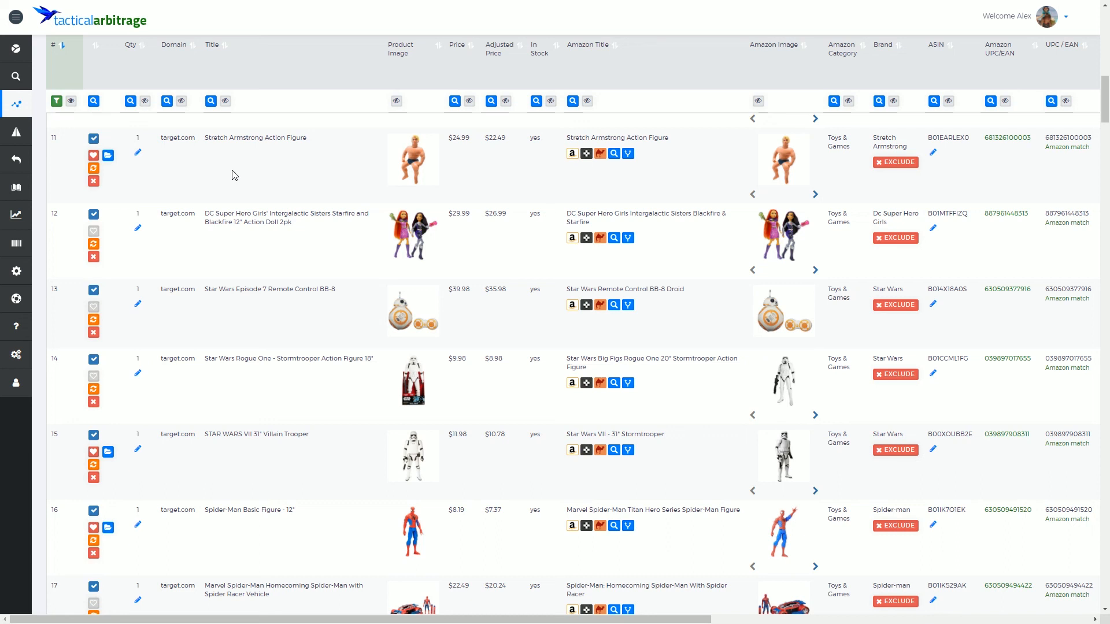
mouse_move(126, 73)
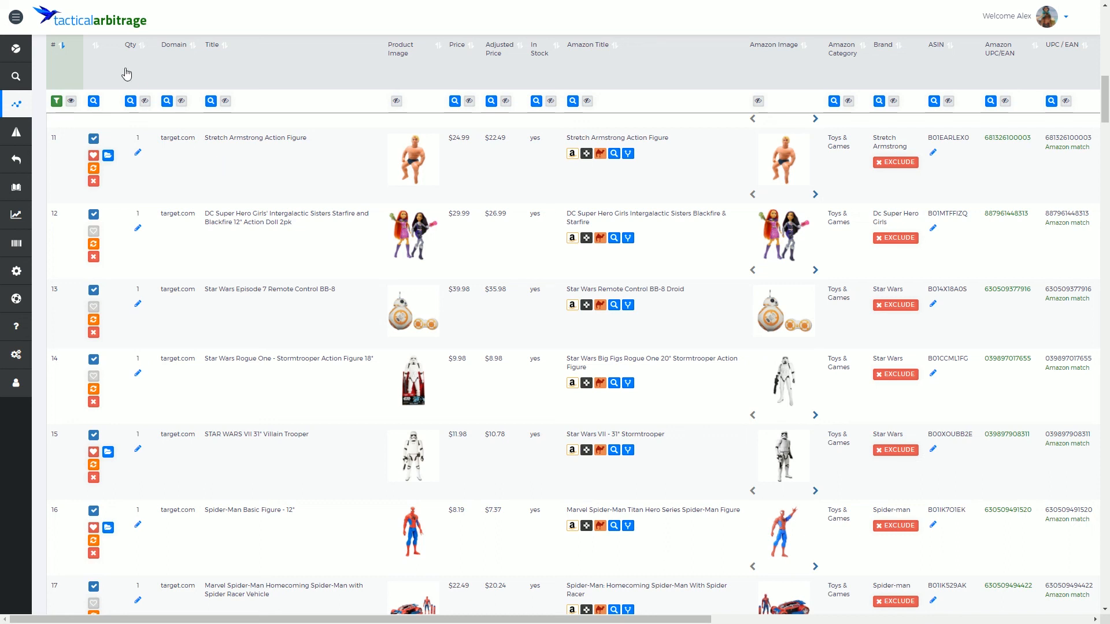
mouse_move(241, 68)
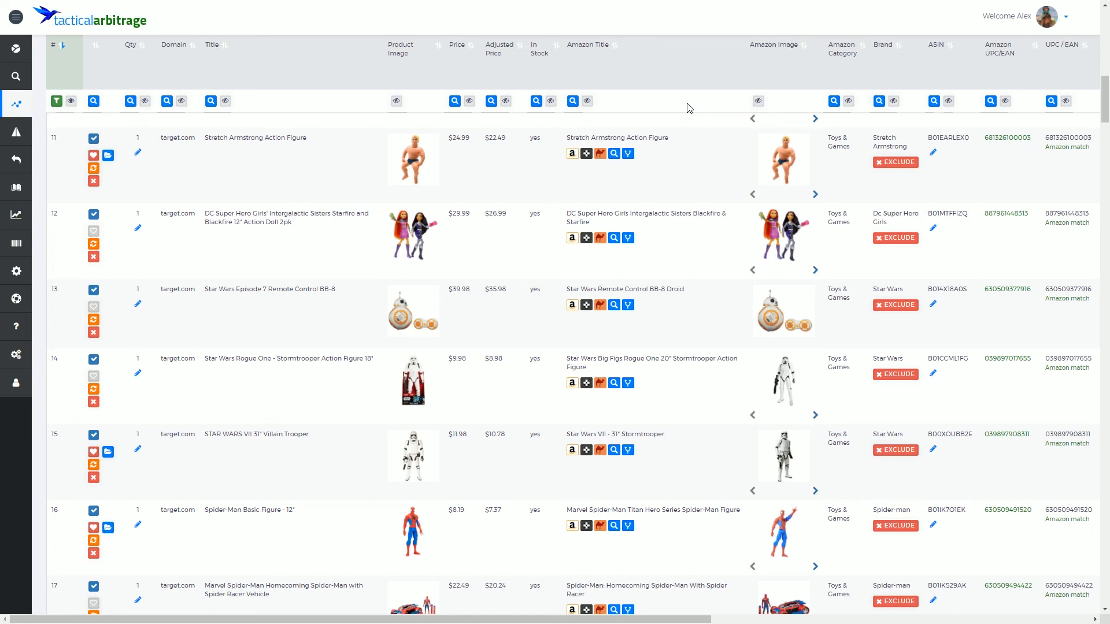
mouse_move(809, 181)
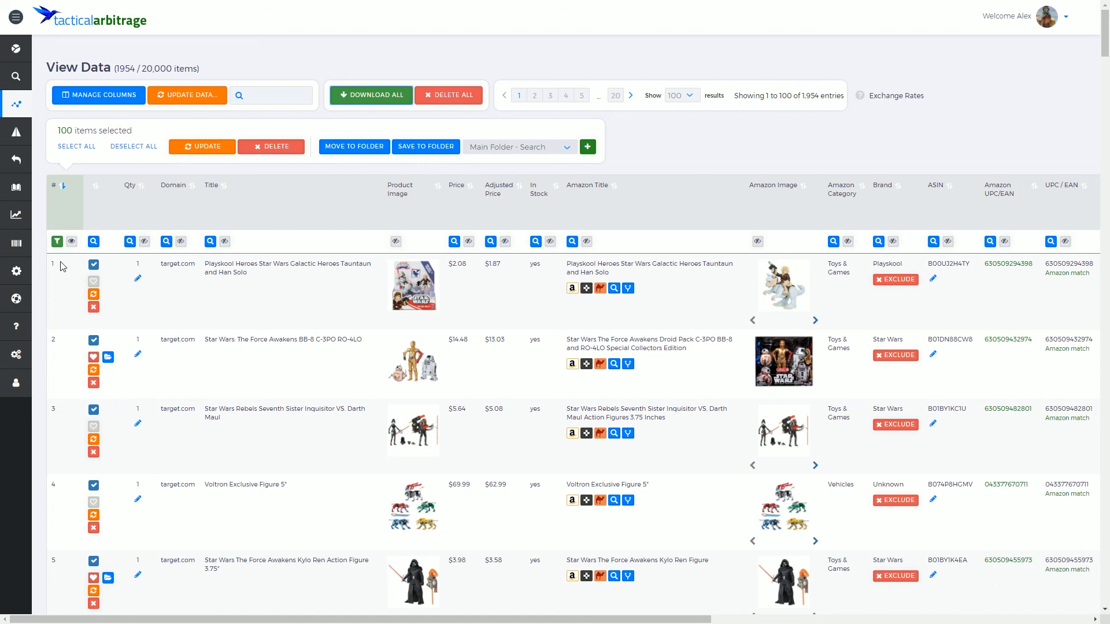
mouse_move(161, 278)
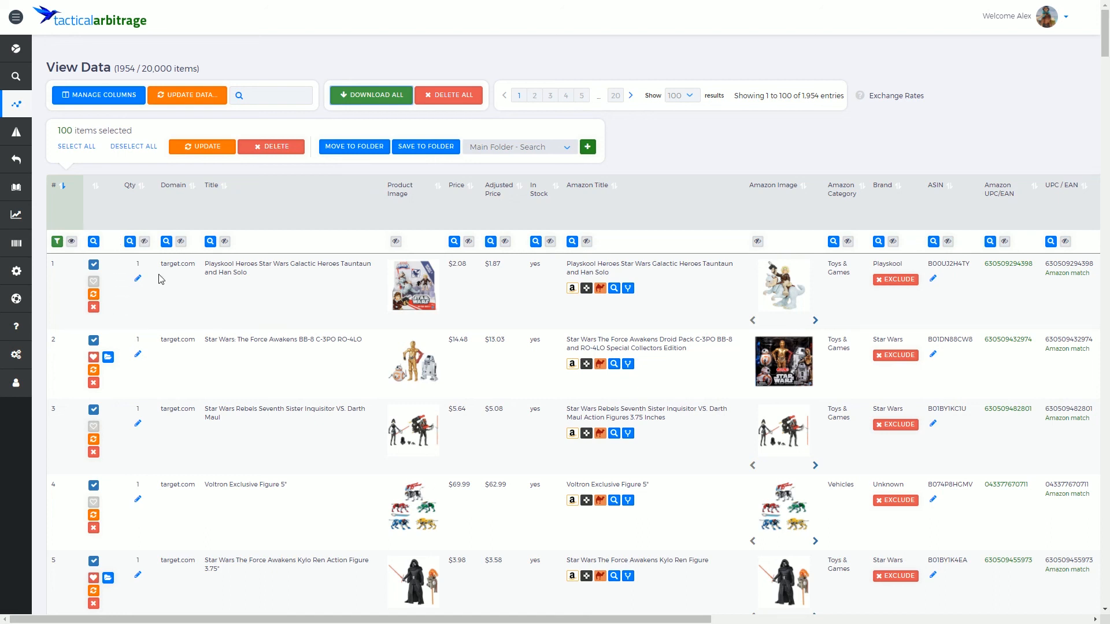
mouse_move(136, 308)
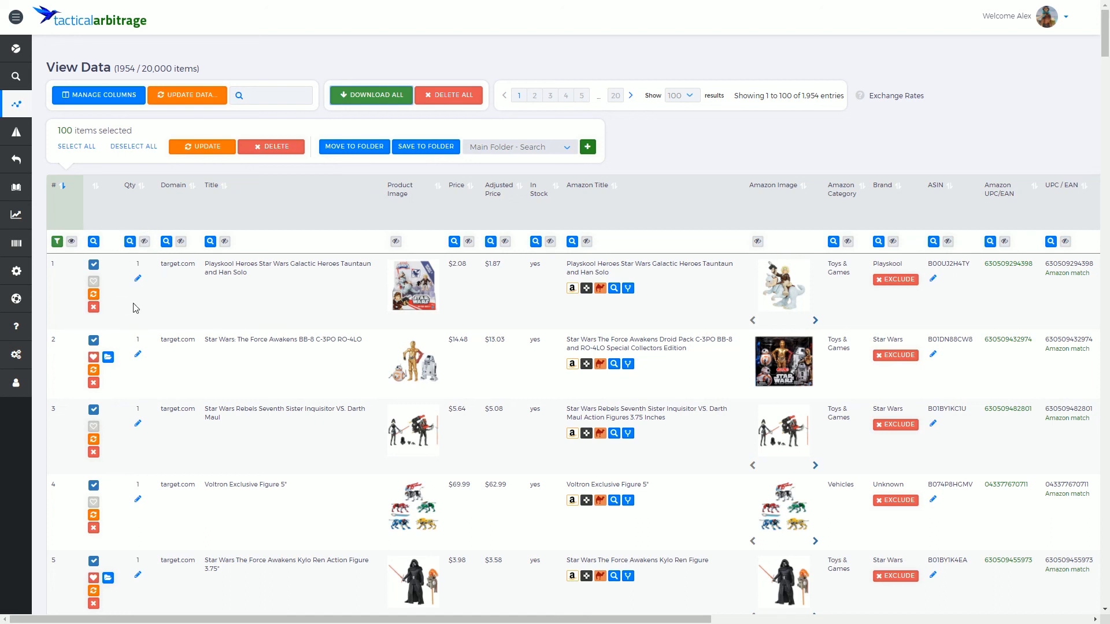
mouse_move(920, 154)
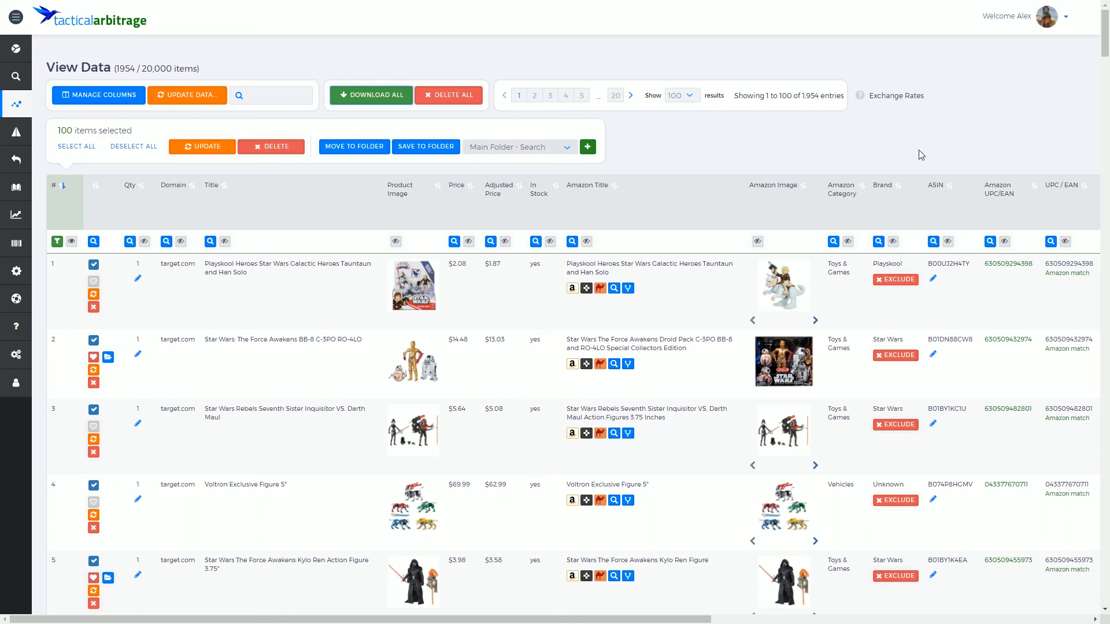
mouse_move(907, 139)
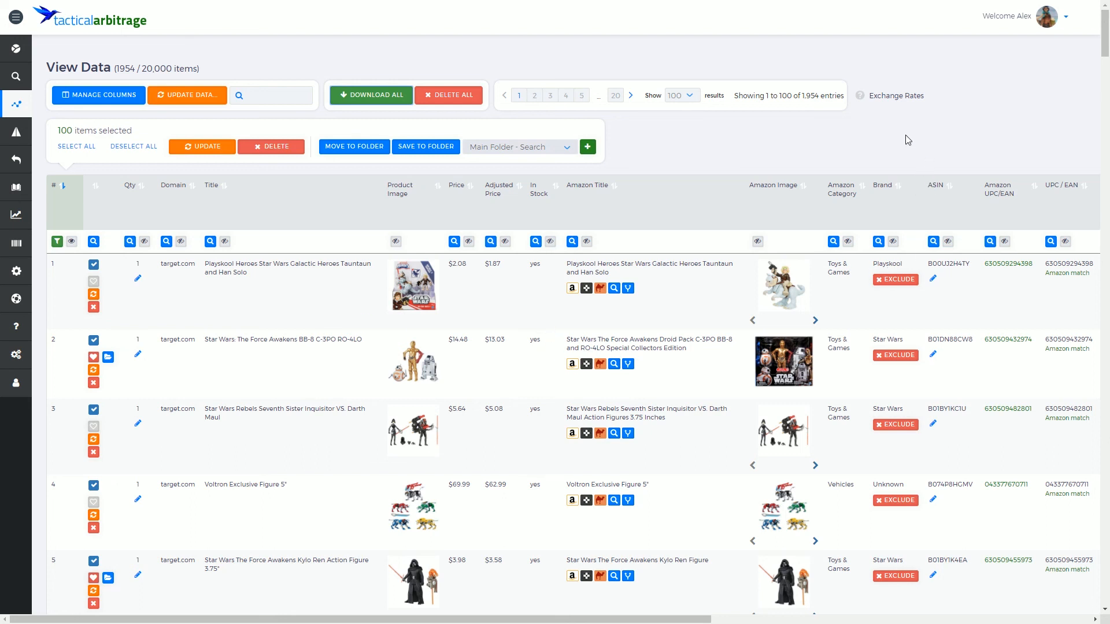
mouse_move(701, 177)
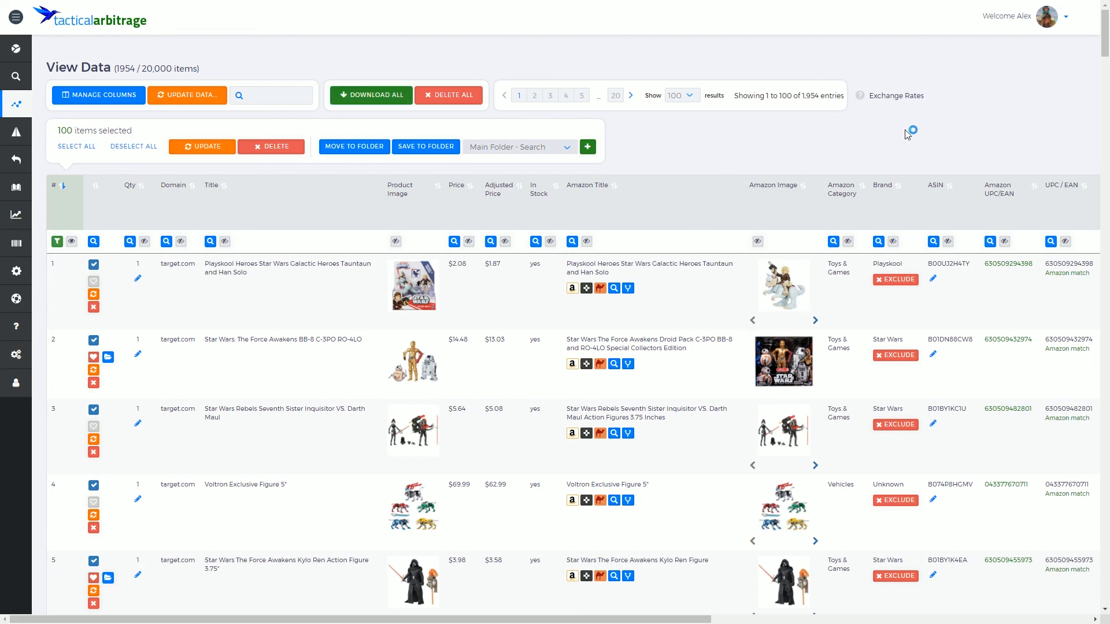
mouse_move(908, 134)
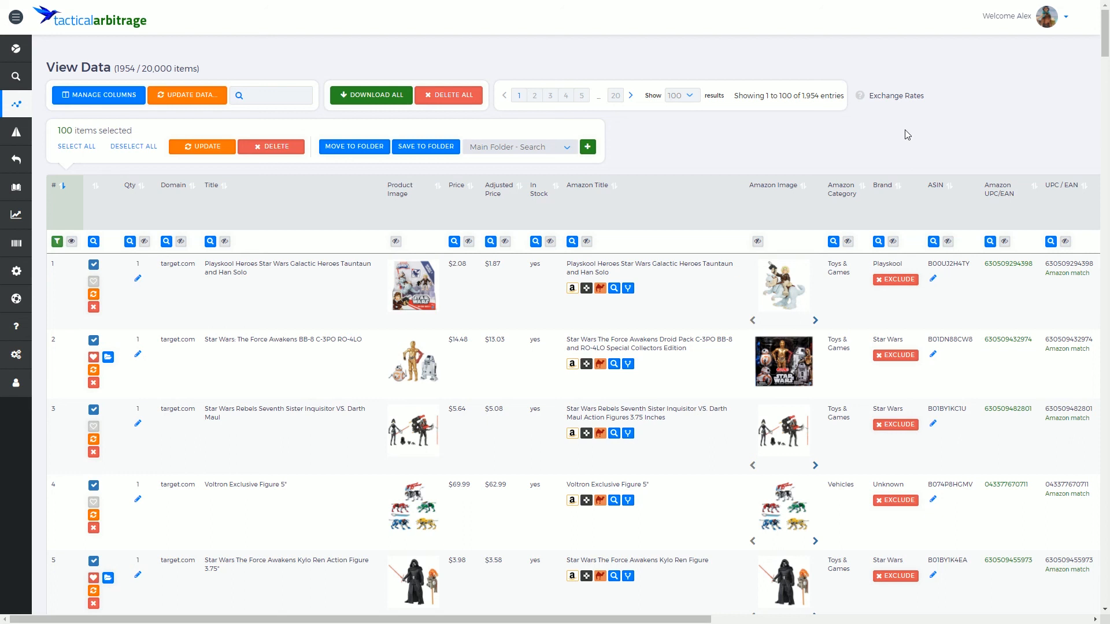